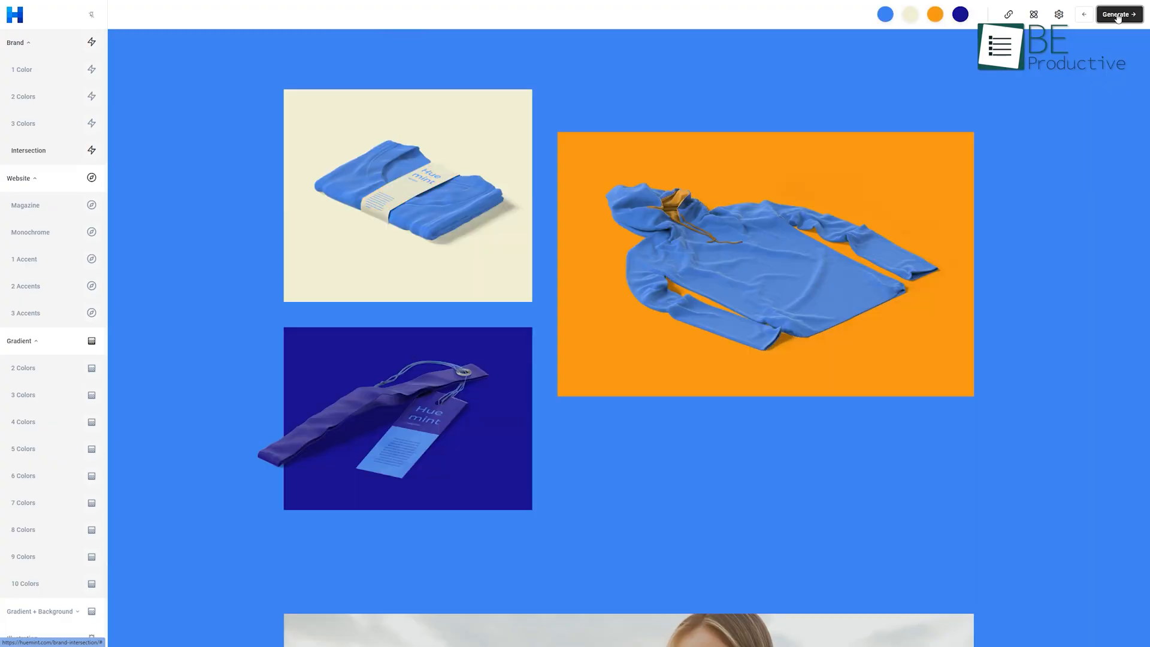
Generate a new blue, cream, orange and navy brand palette on the clothing mockups.
left_click(1118, 15)
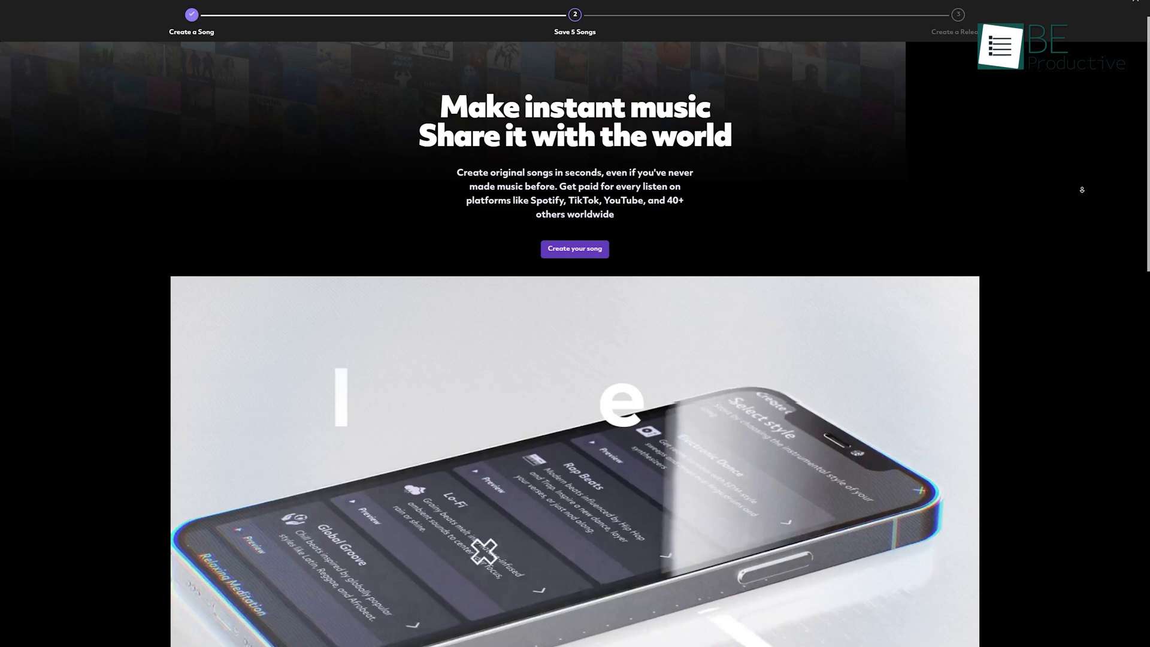
Create a new Electronic Dance song in the Warehouse Groove sub-style.
scroll("down", 3)
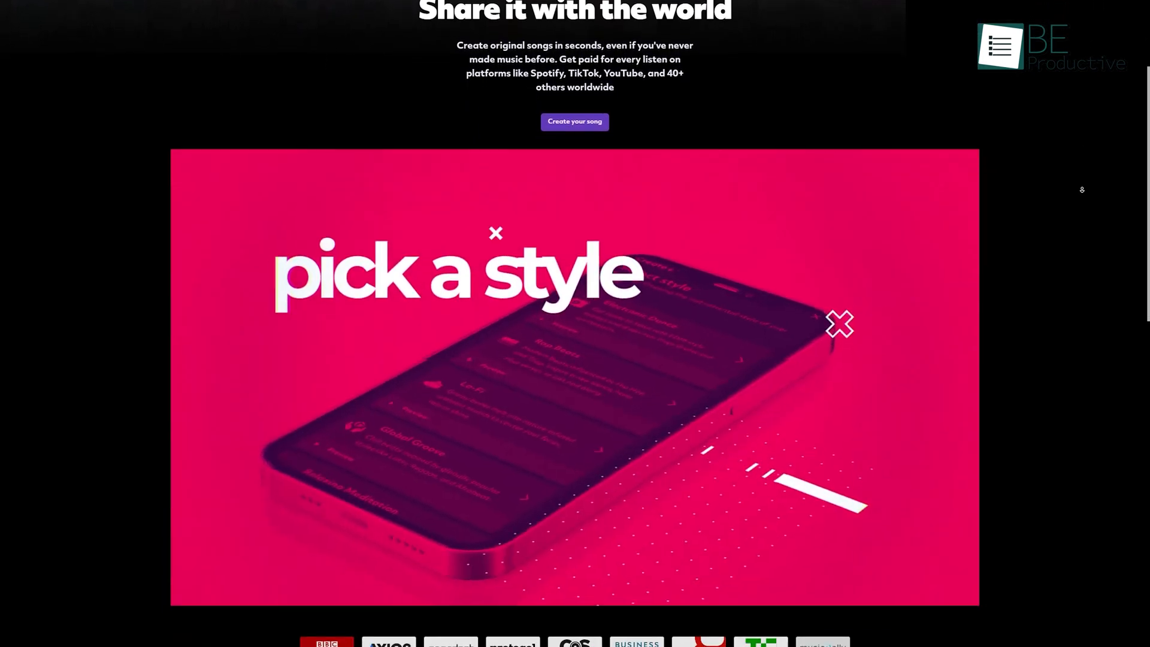
scroll("down", 3)
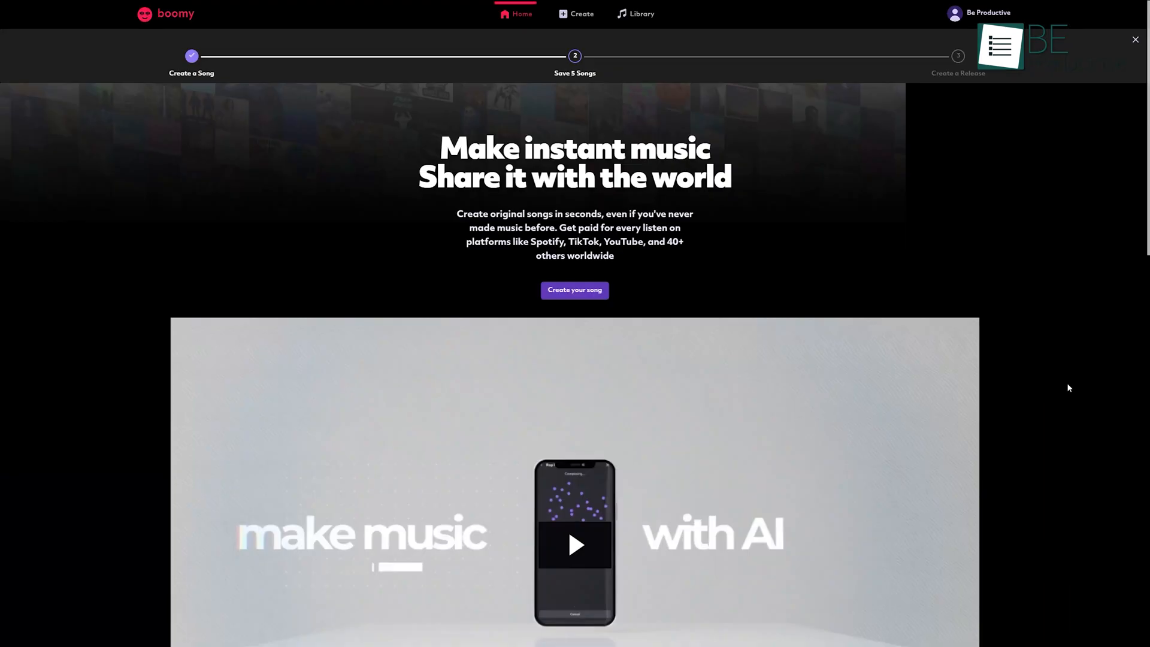
left_click(574, 290)
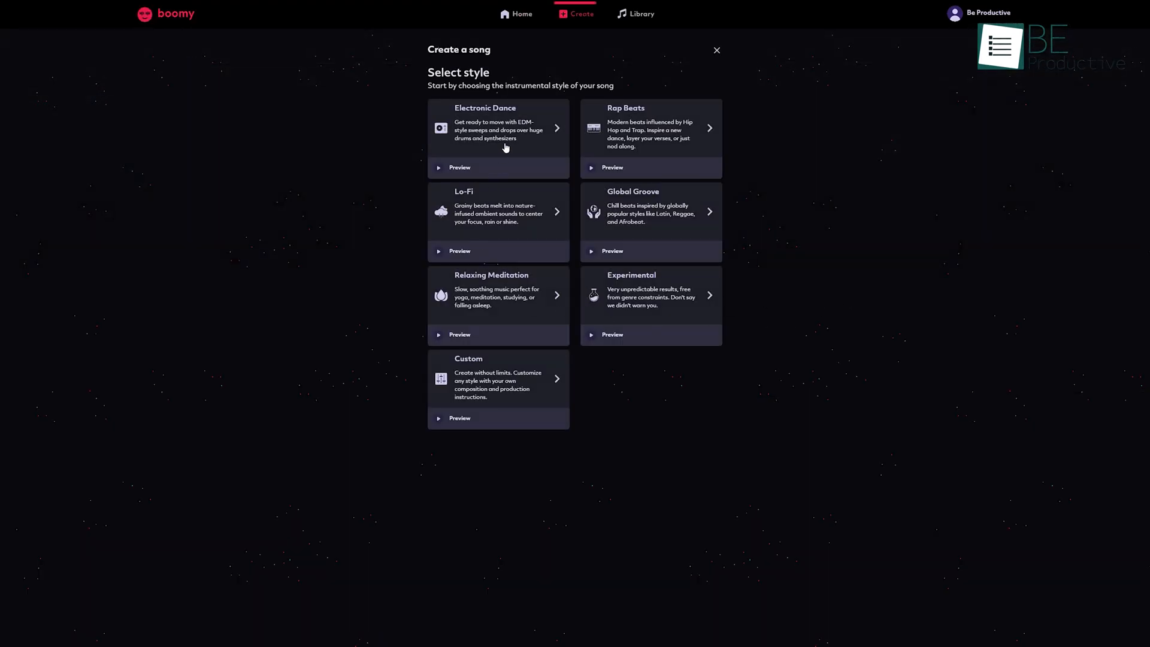
left_click(499, 129)
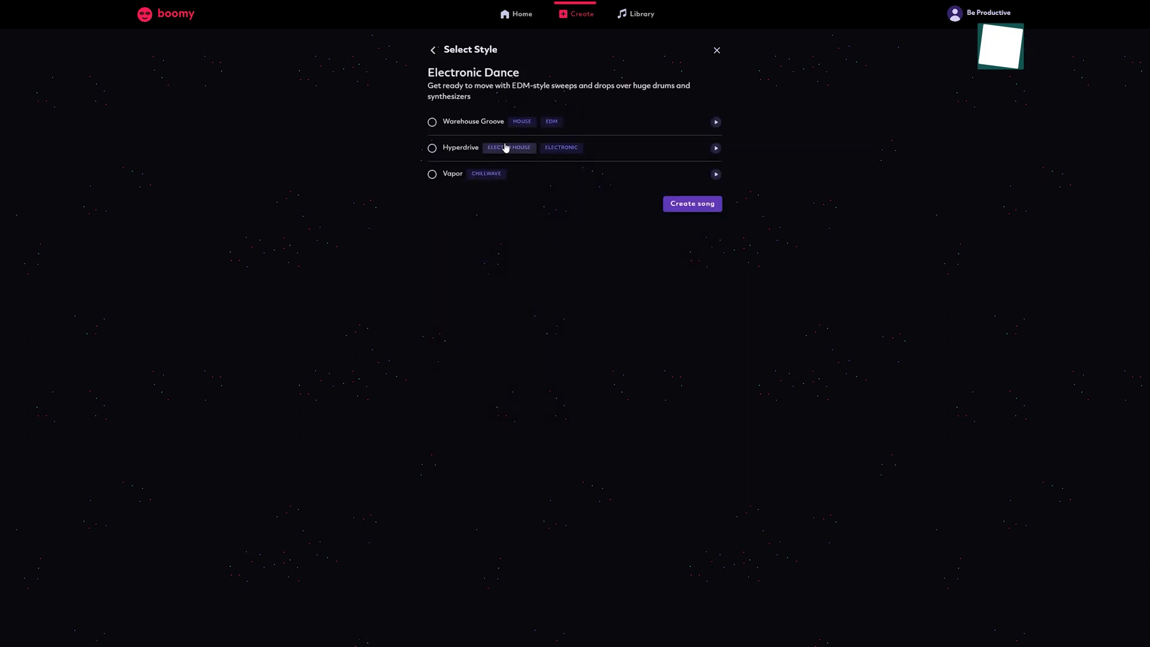
left_click(432, 121)
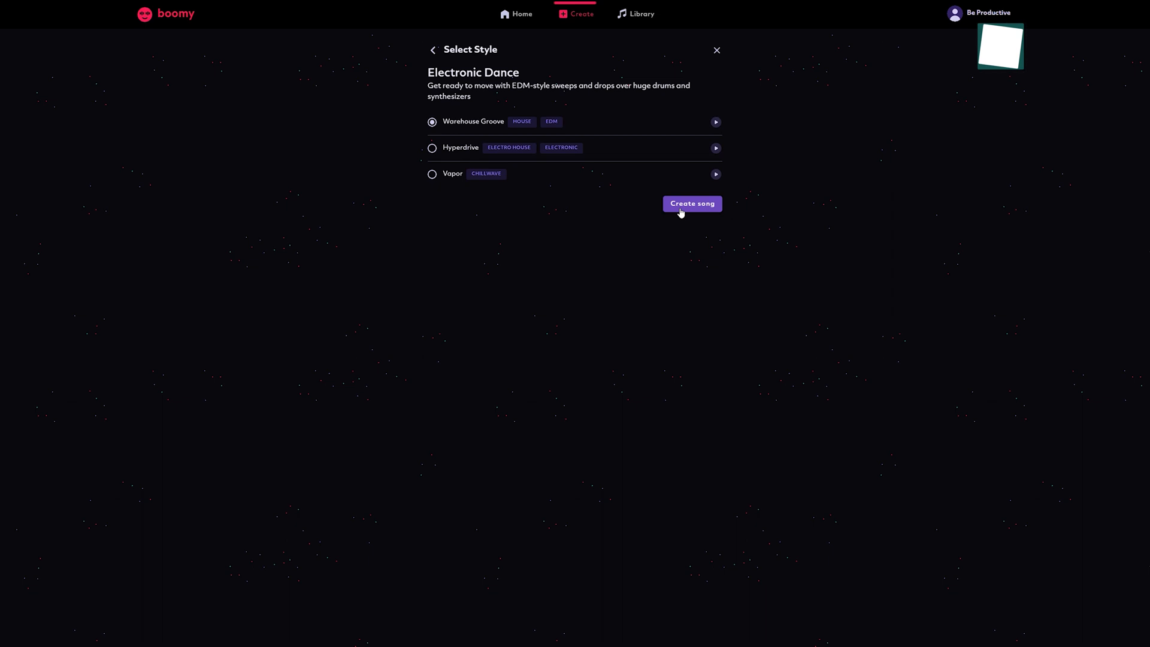
left_click(692, 204)
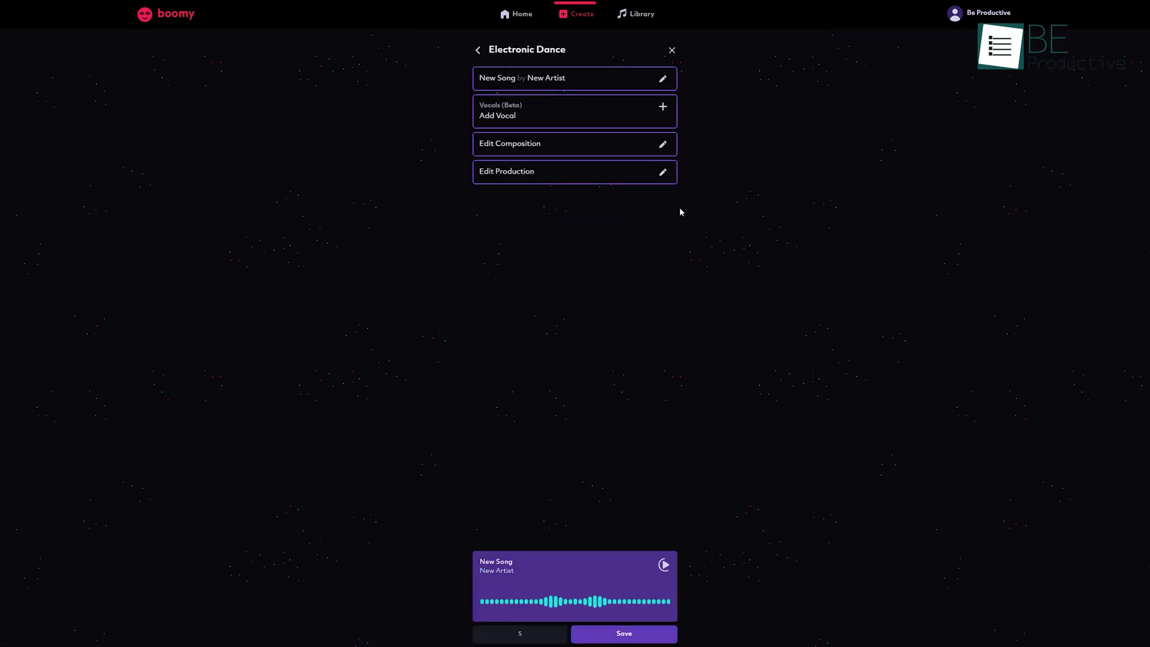
left_click(663, 565)
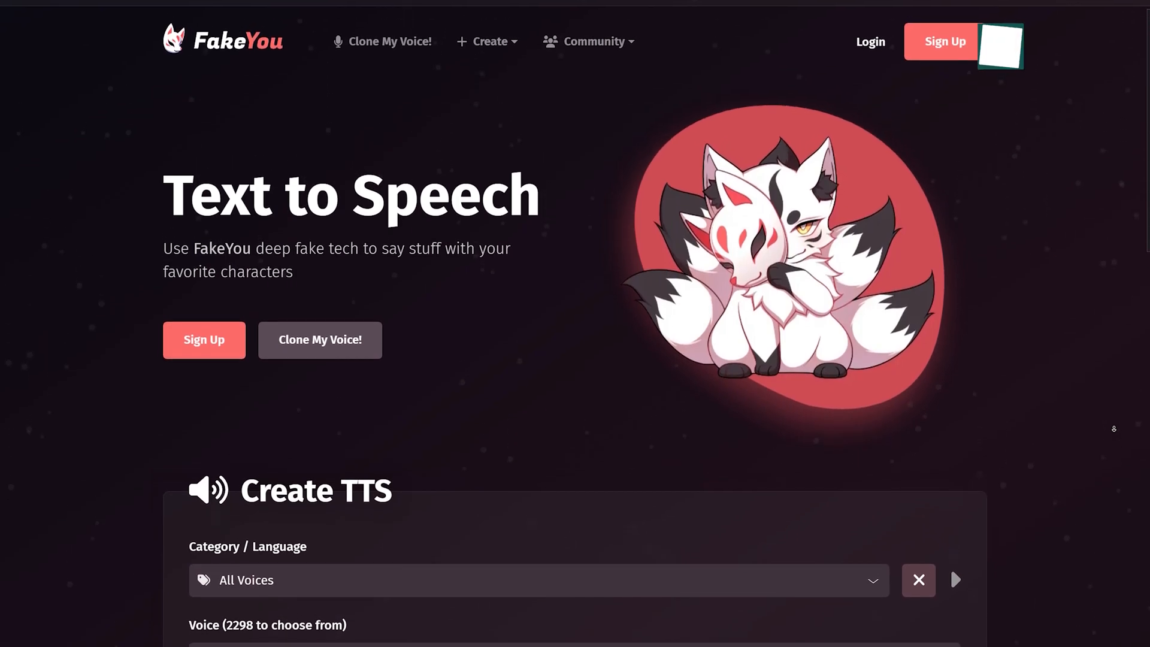
Request the Monkey D. Luffy voice to speak the artificial-intelligence sentence.
left_click(573, 194)
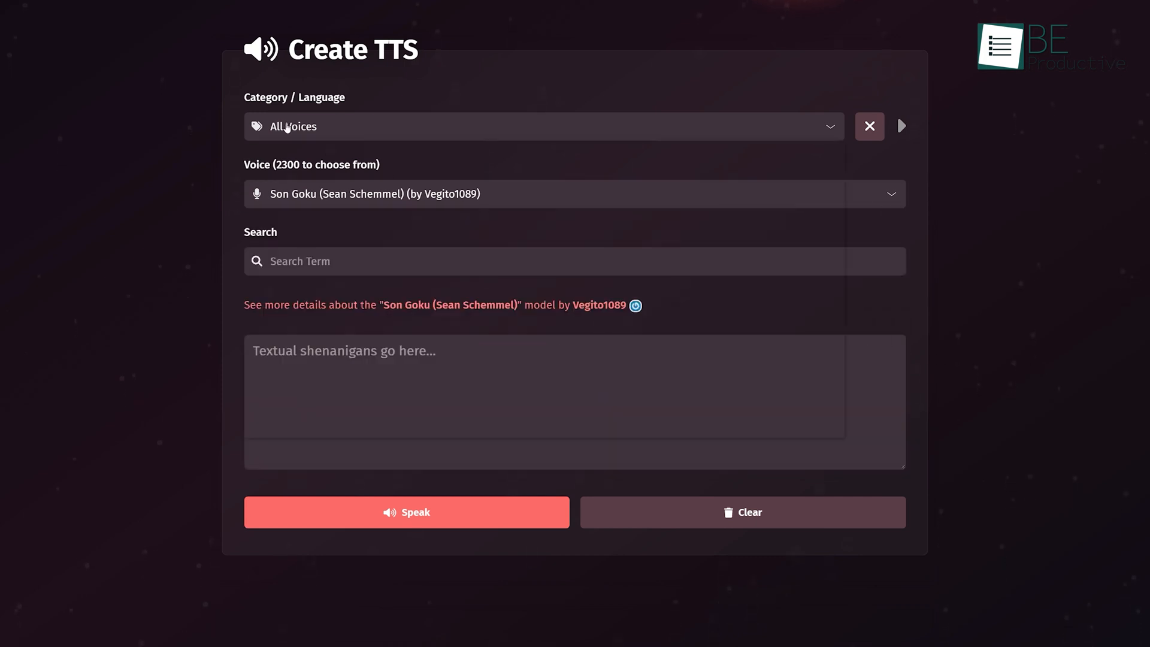
left_click(543, 126)
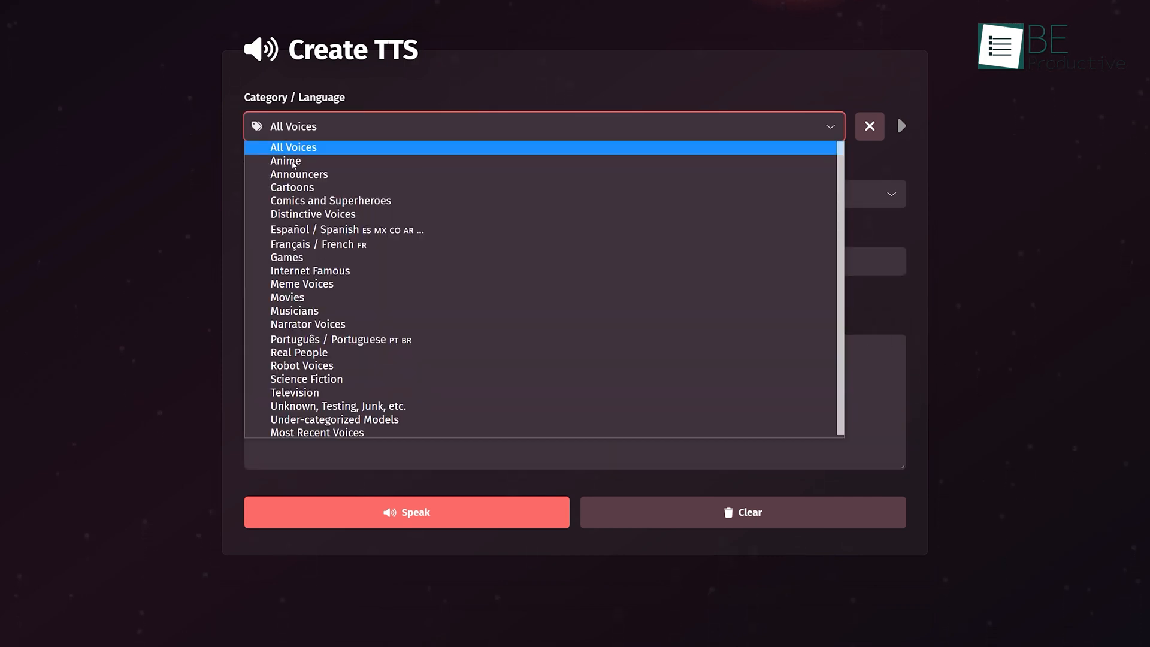
mouse_move(292, 187)
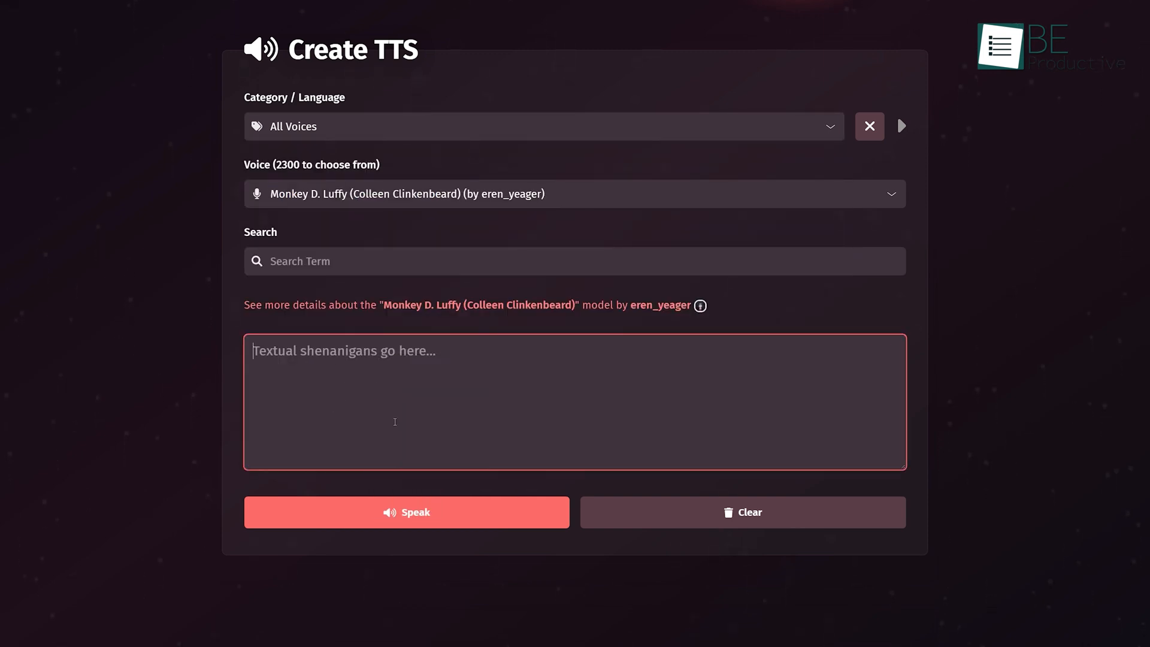
left_click(543, 126)
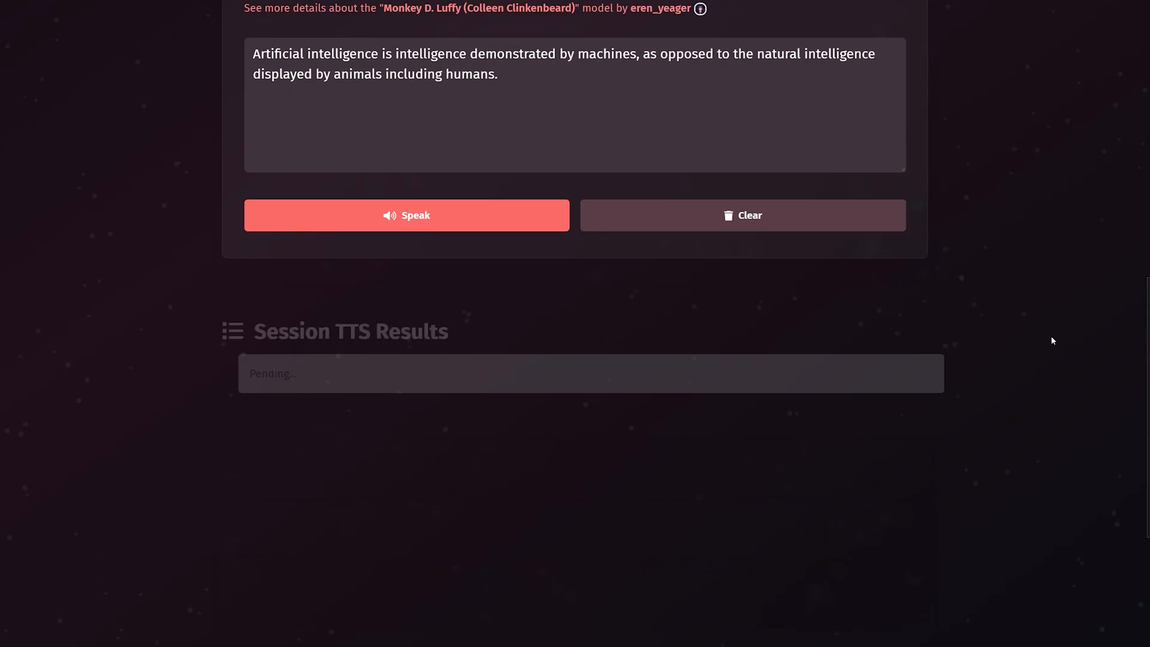
left_click(406, 214)
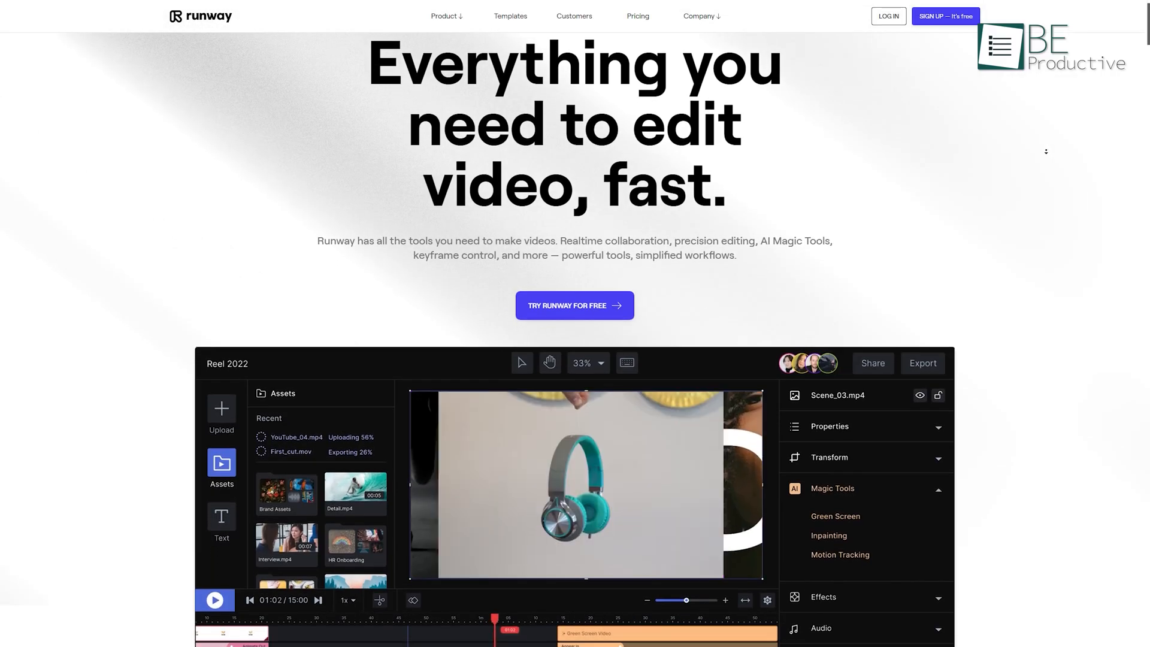
Scroll the Runway homepage down to the Free, Starter, Creator and Pro pricing plans.
scroll("down", 3)
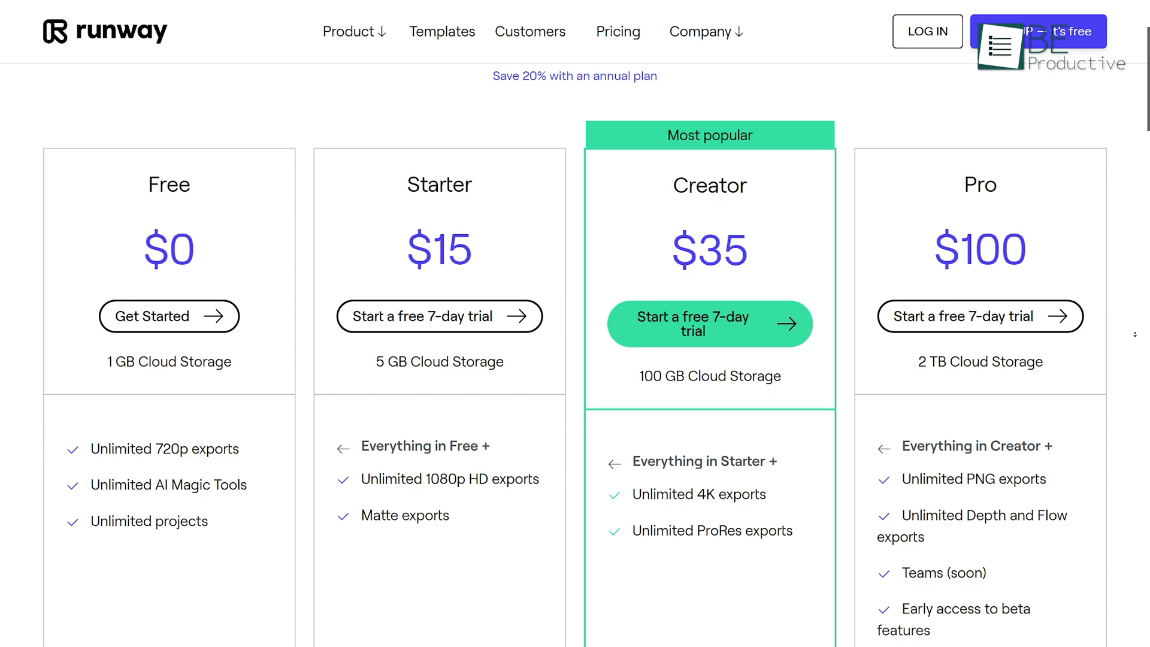
scroll("down", 3)
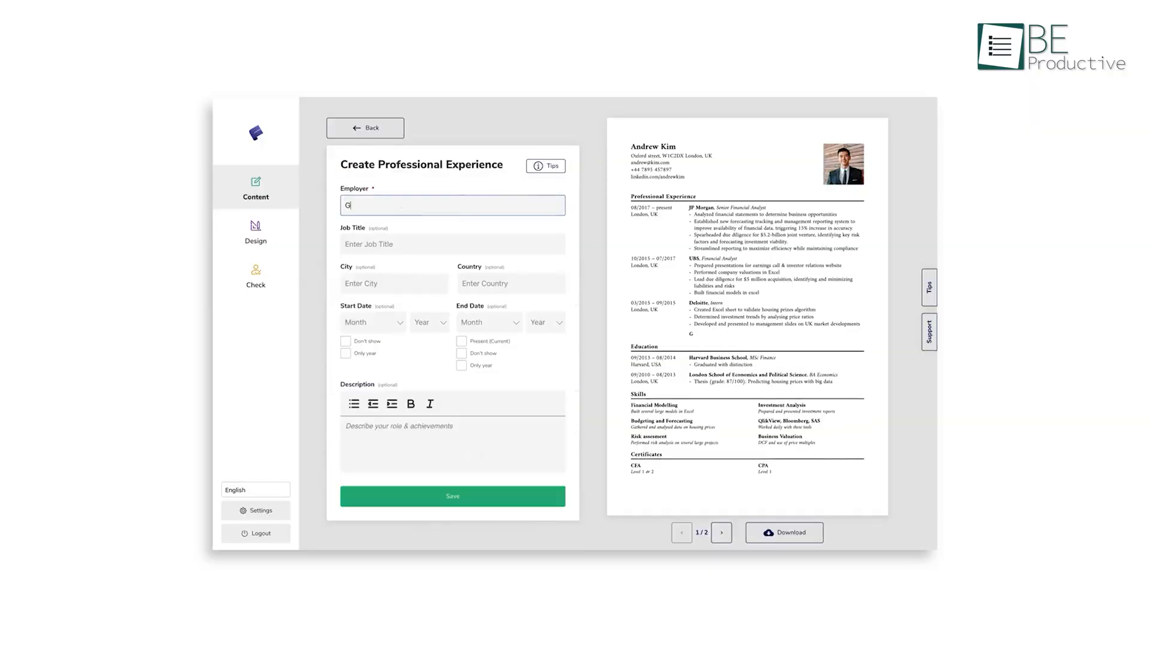
Enter Goldman Sachs as employer and browse templates to a navy design with Karla font and grid skills.
type("oldman Sach")
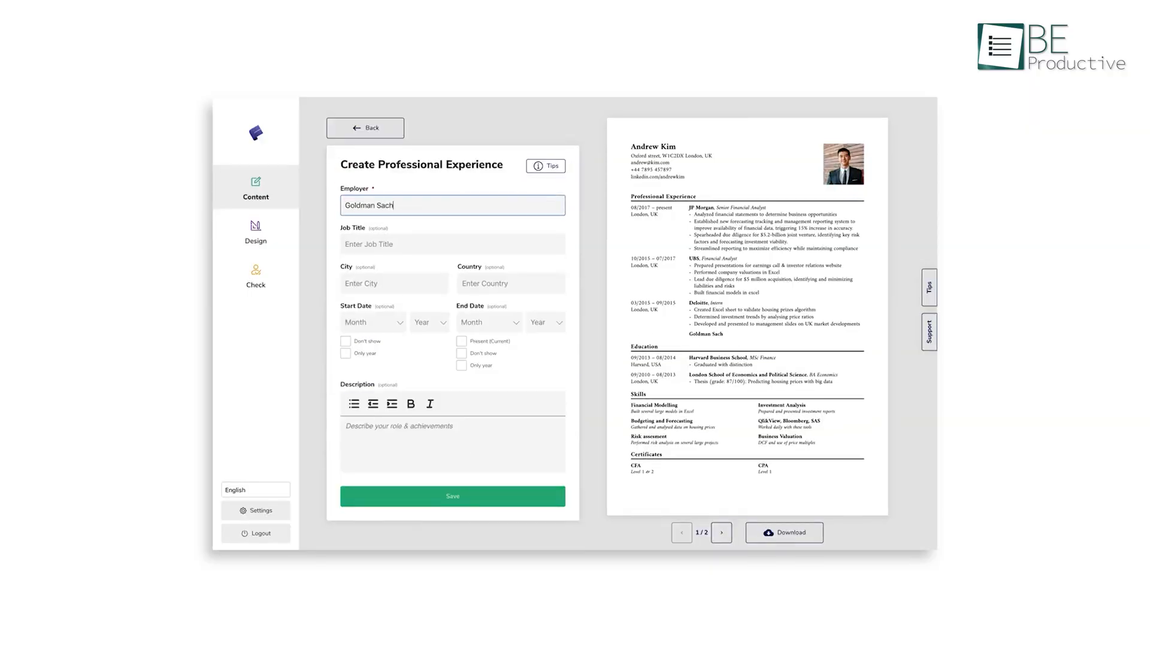
left_click(255, 228)
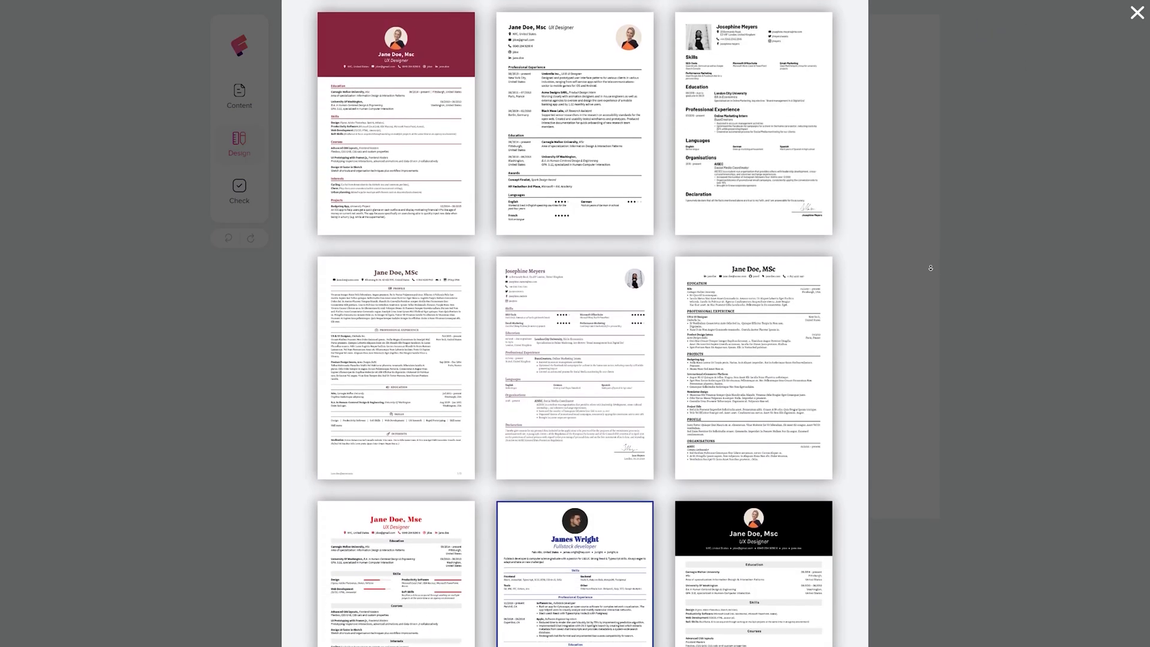
scroll("down", 3)
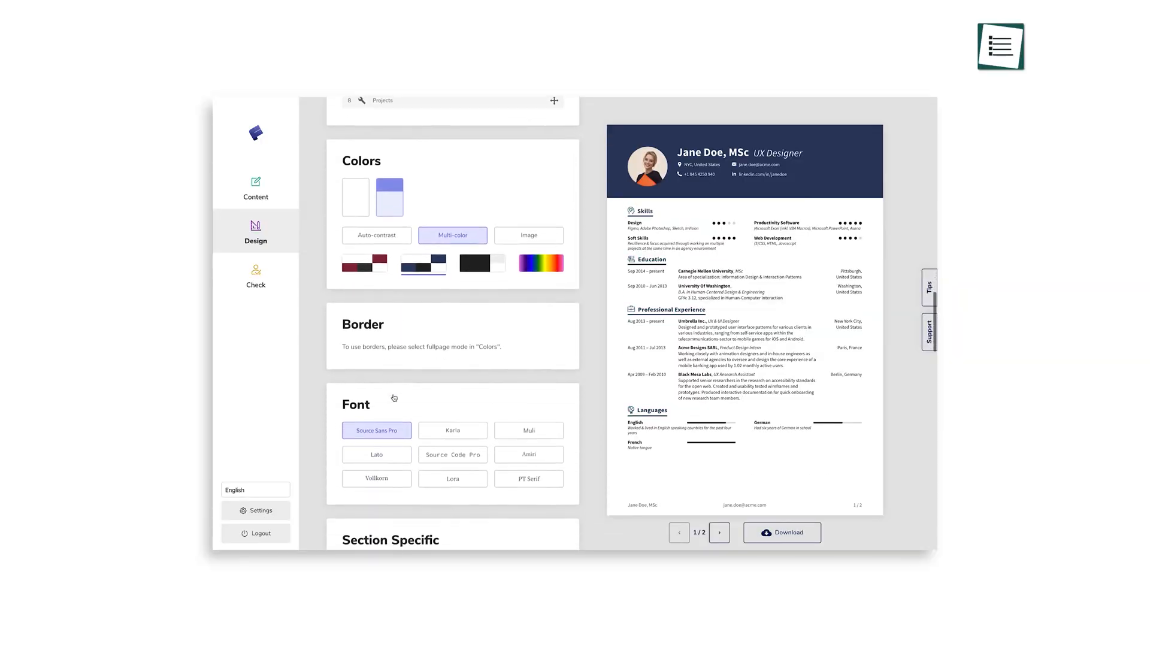
scroll("down", 3)
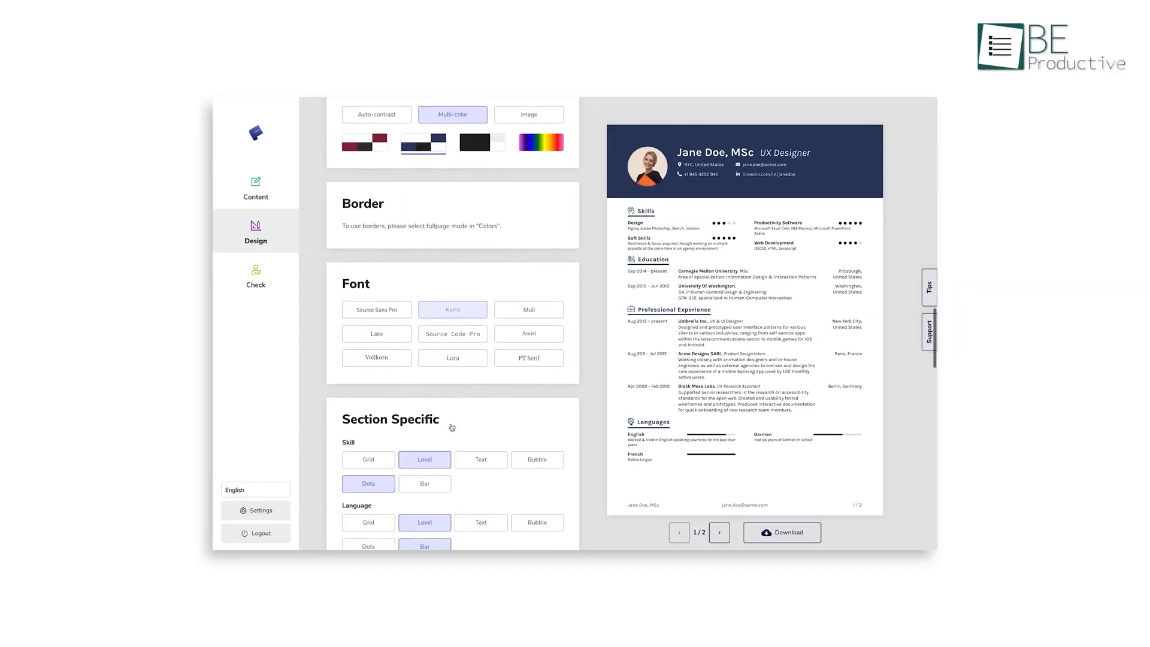
scroll("down", 3)
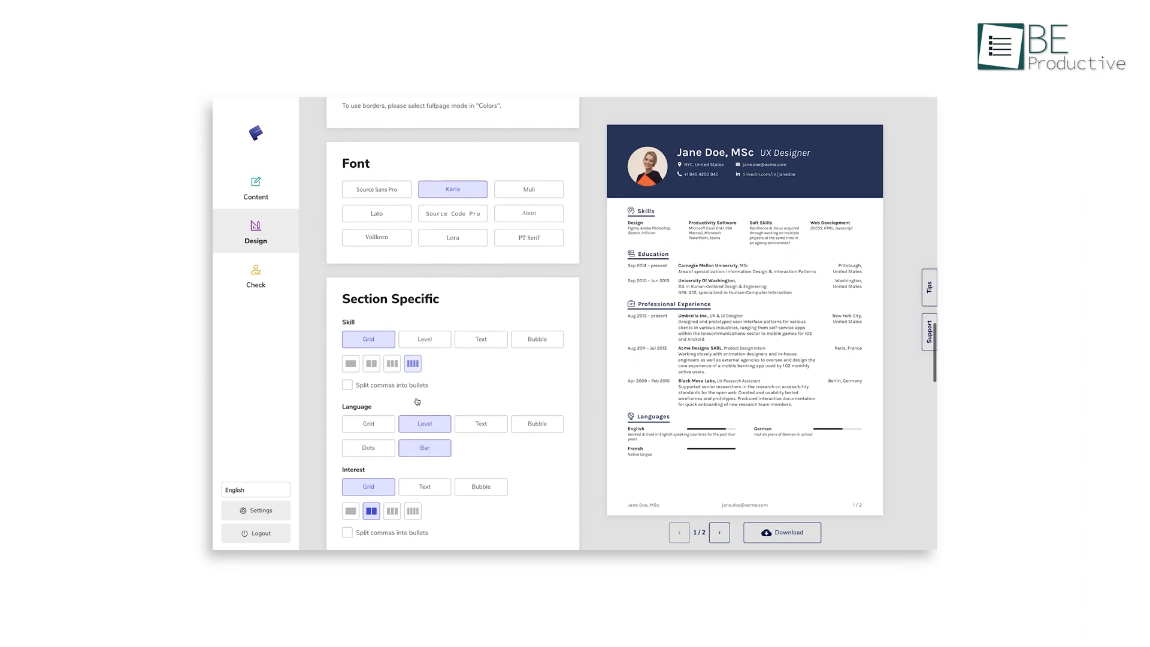
scroll("down", 3)
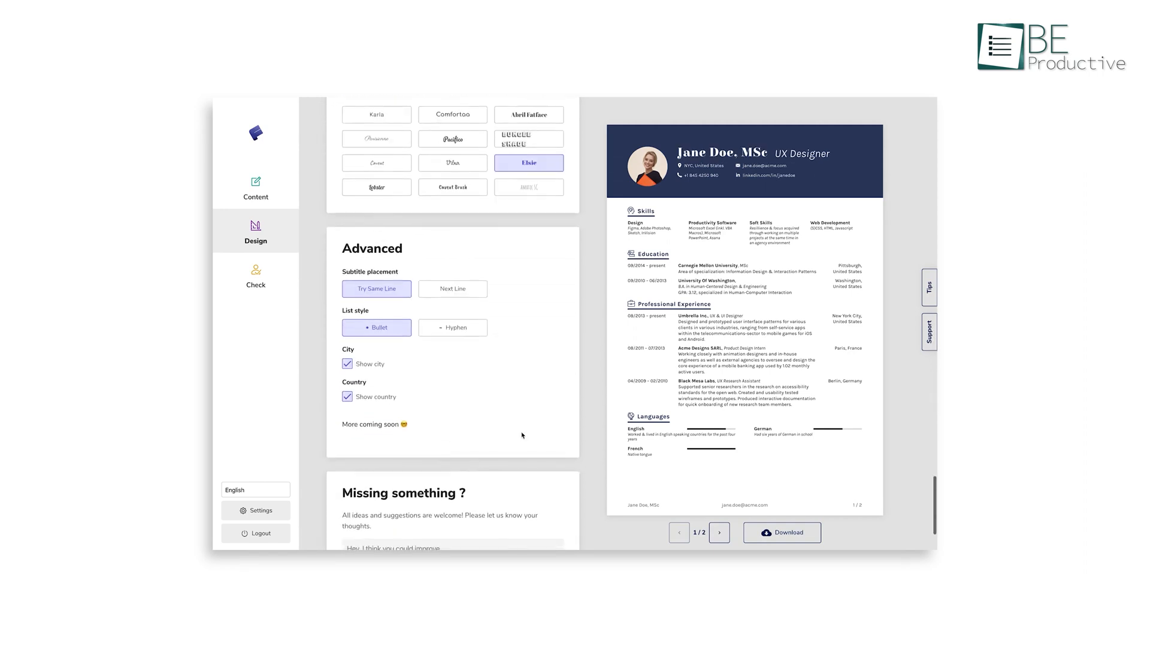
scroll("down", 3)
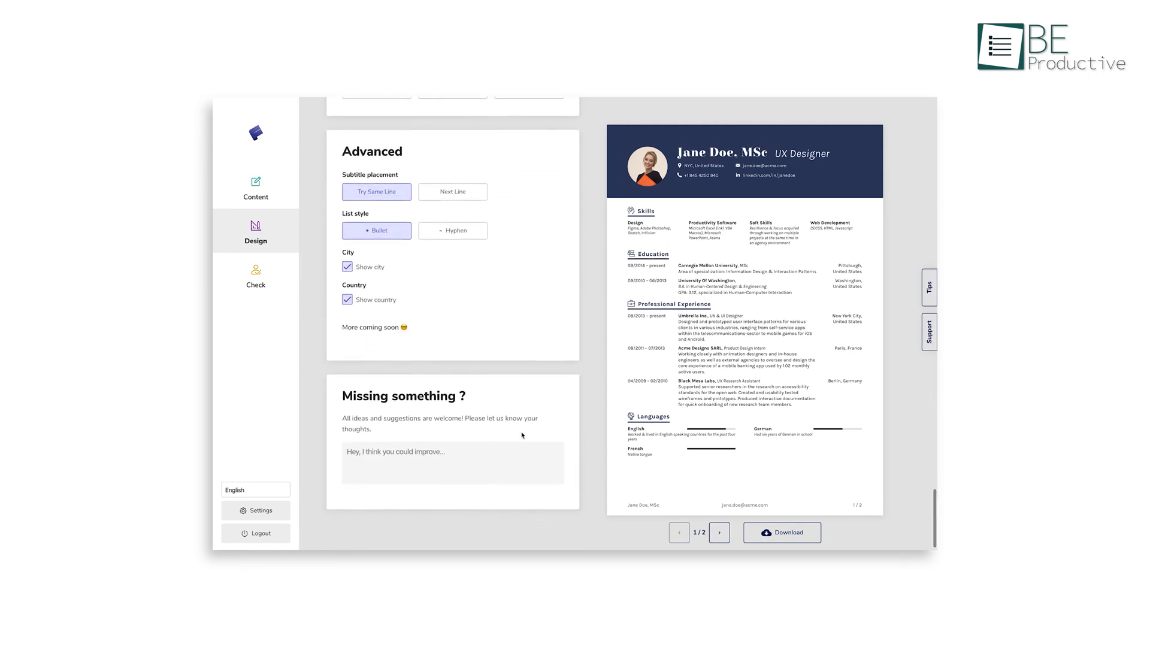
Download the finished résumé.
left_click(781, 532)
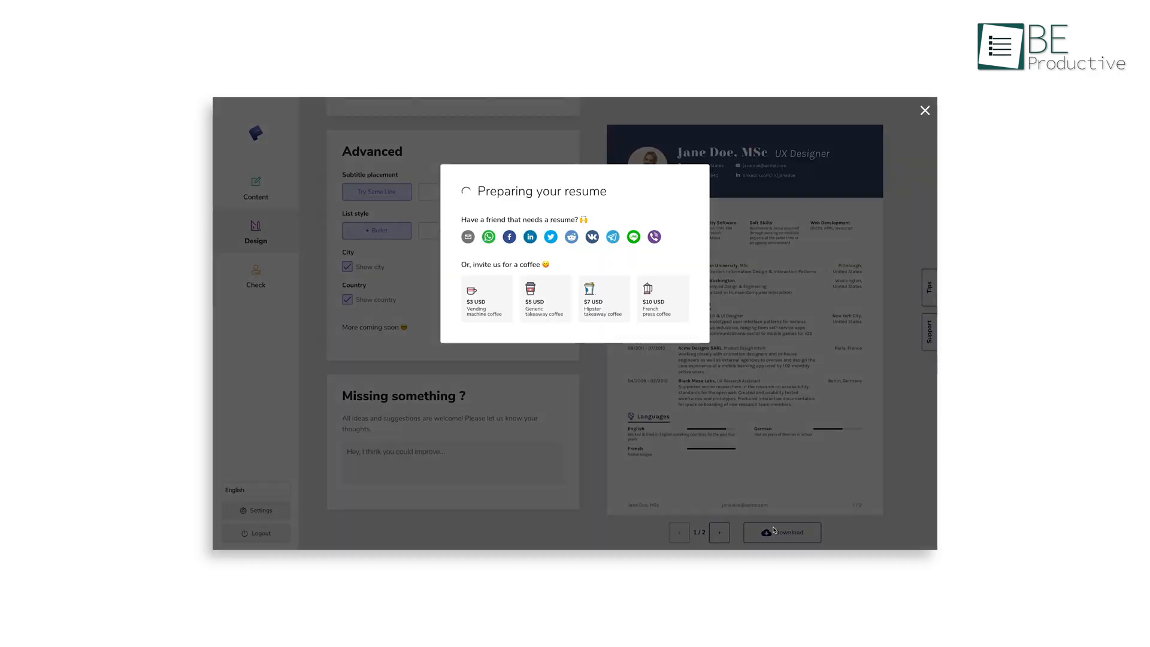
left_click(924, 110)
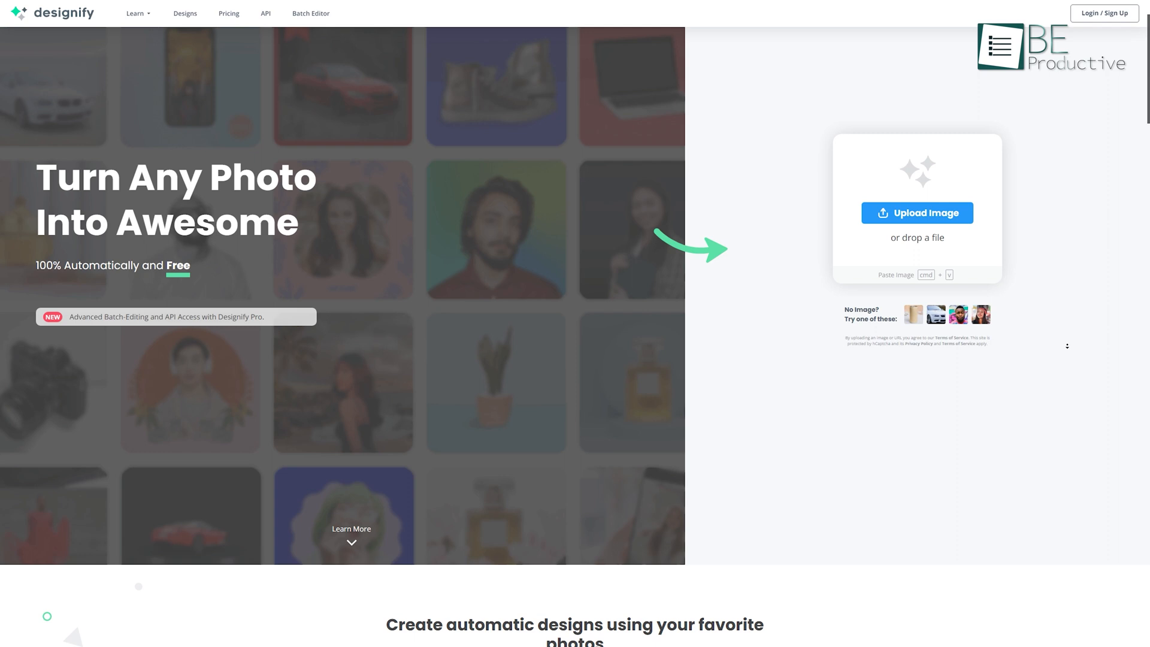
Switch to the white mug sample and preview it in the pink Queen e-commerce design.
scroll("down", 3)
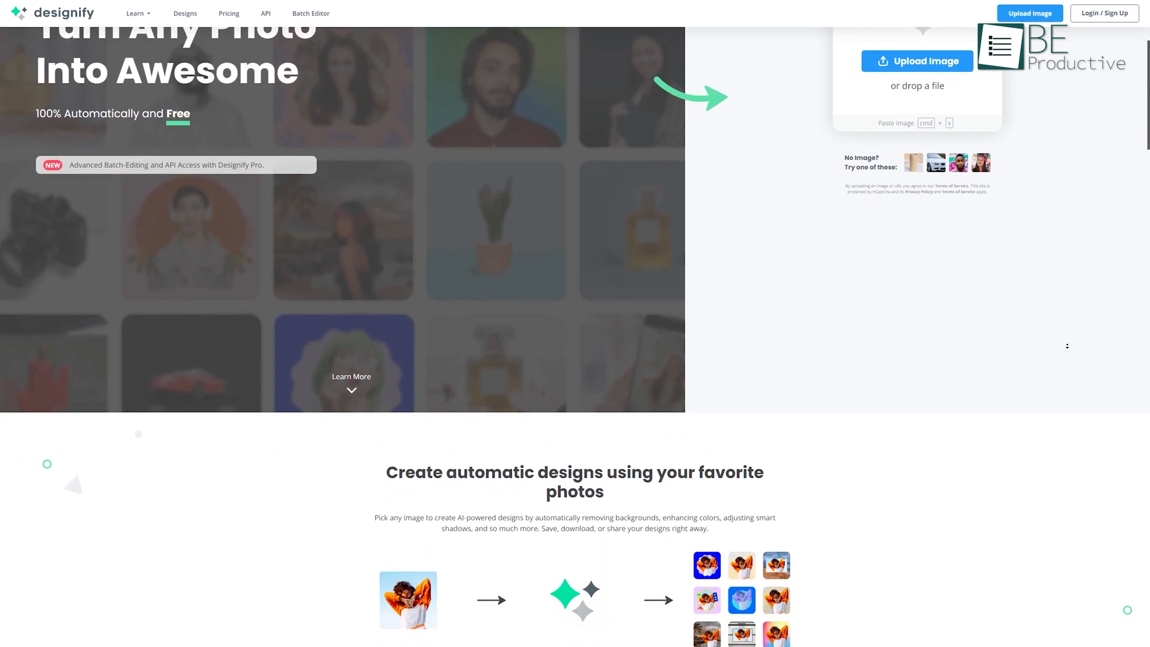
scroll("down", 3)
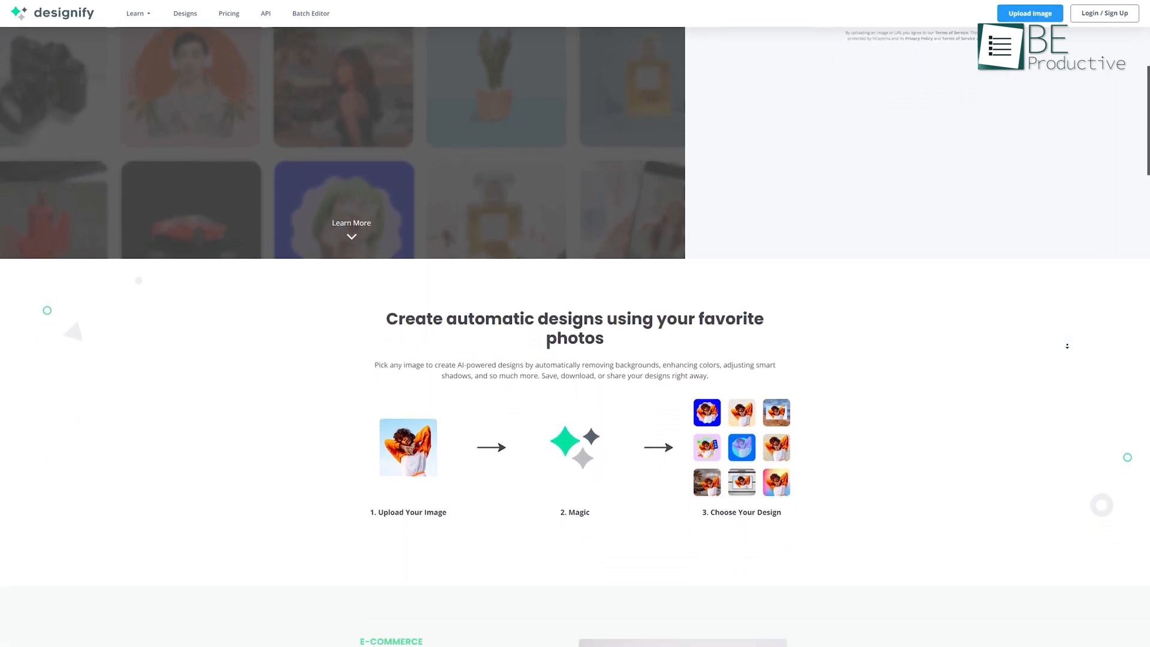
scroll("up", 3)
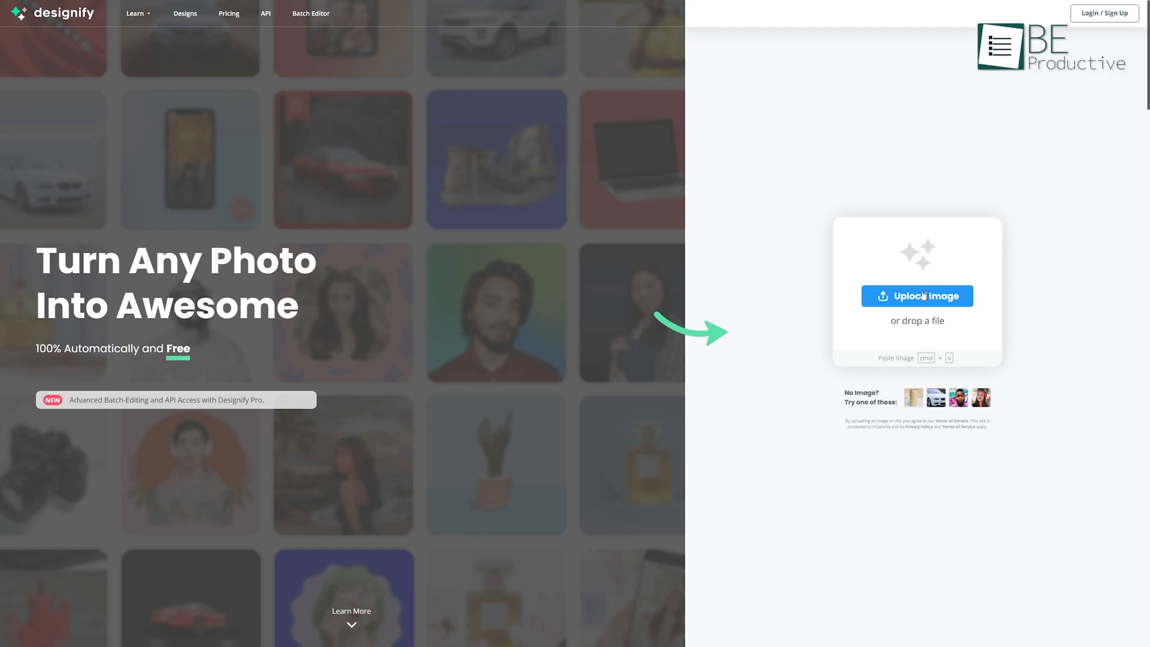
left_click(917, 296)
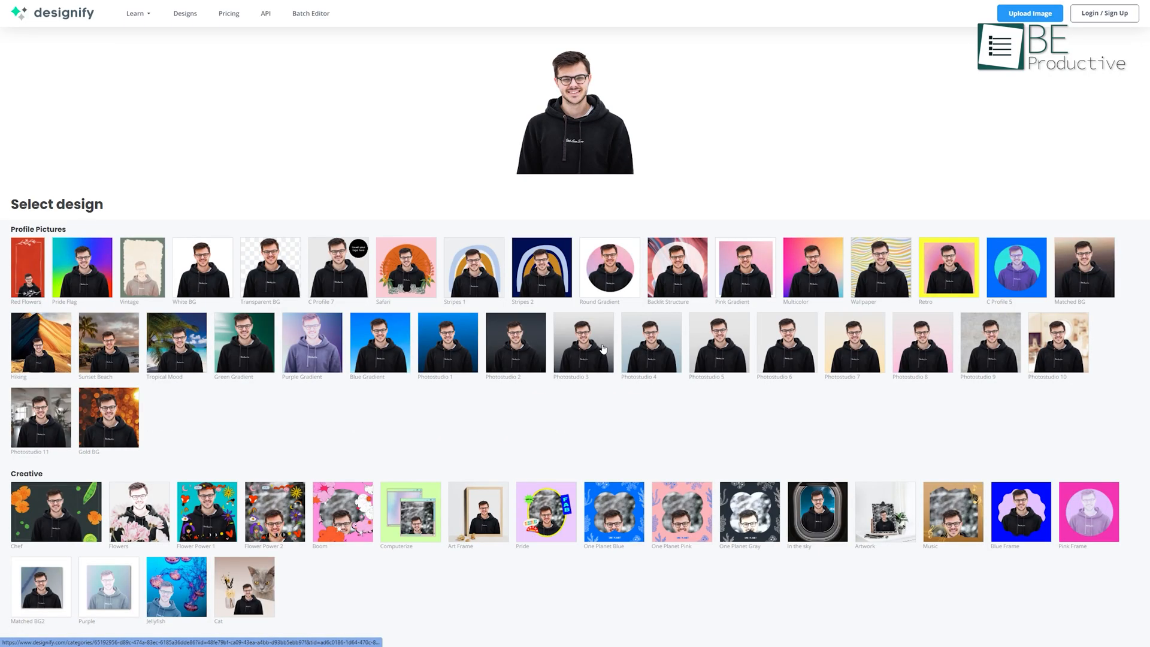
left_click(583, 344)
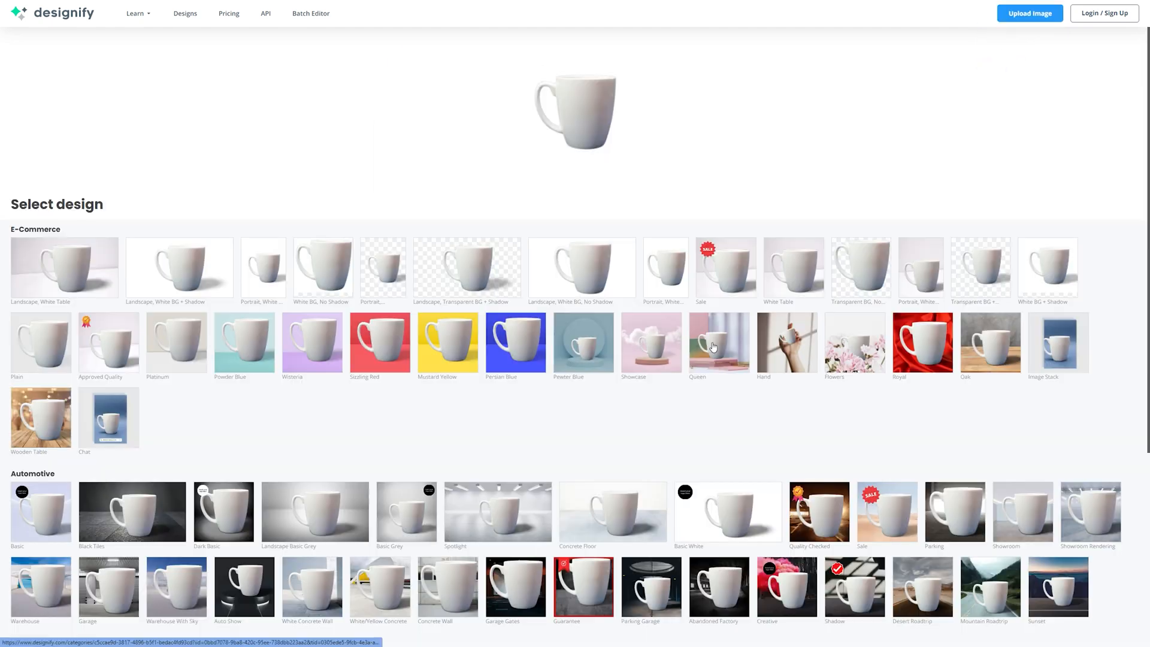
left_click(718, 343)
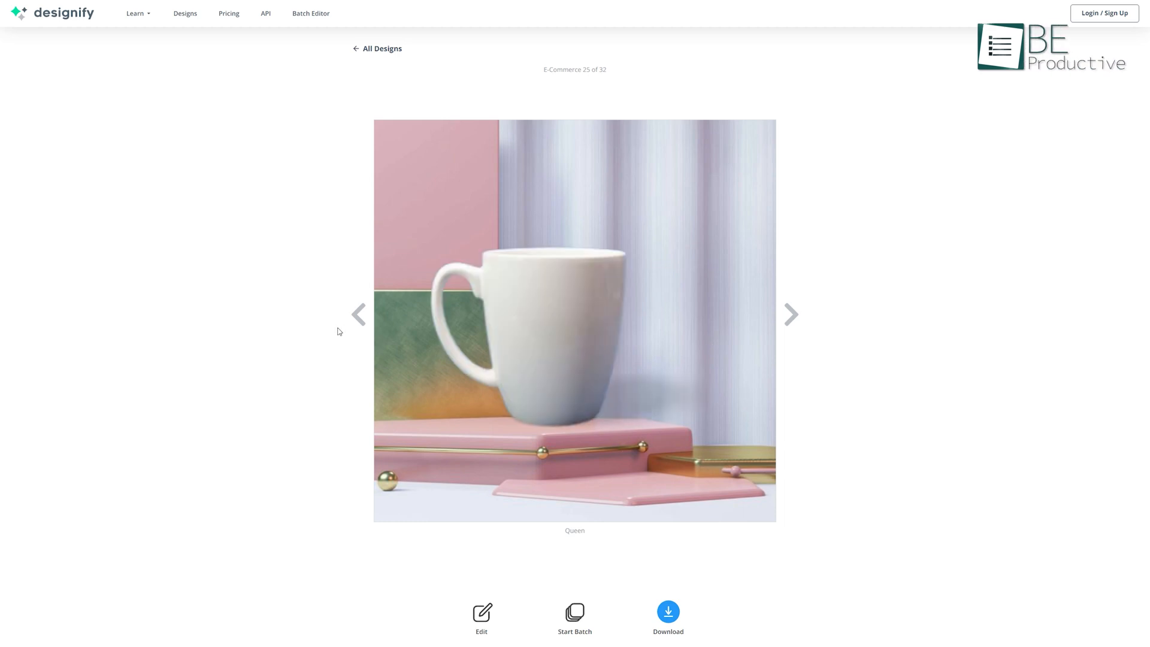
left_click(358, 314)
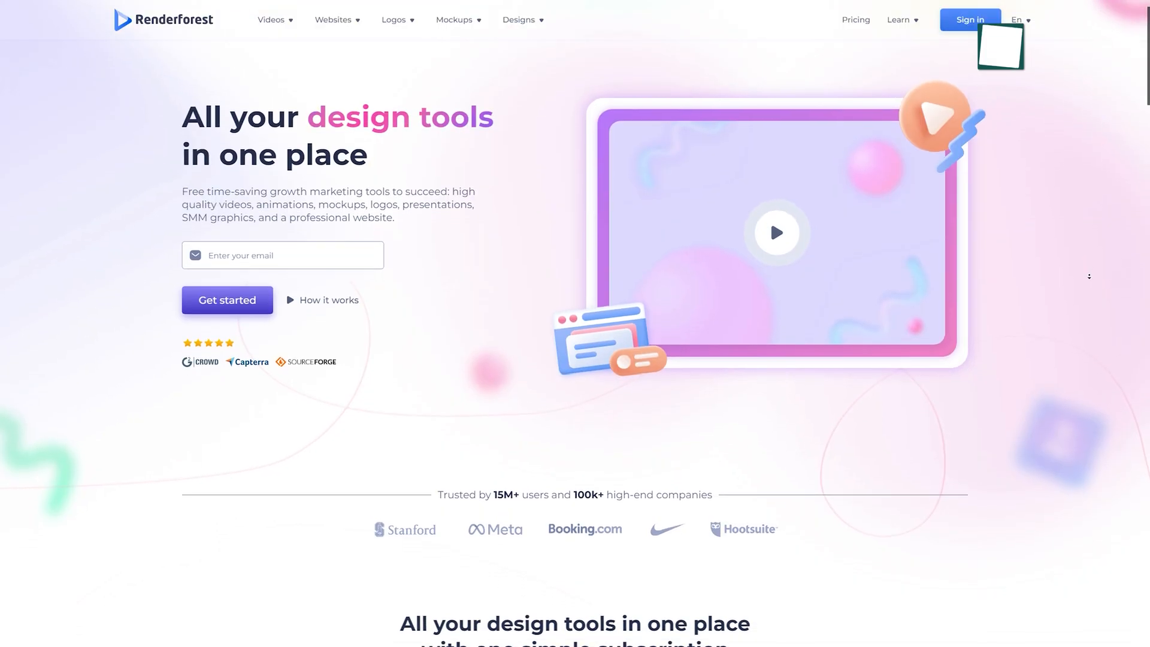
Browse Renderforest's homepage, templates and editor down to the Type your story option.
scroll("down", 3)
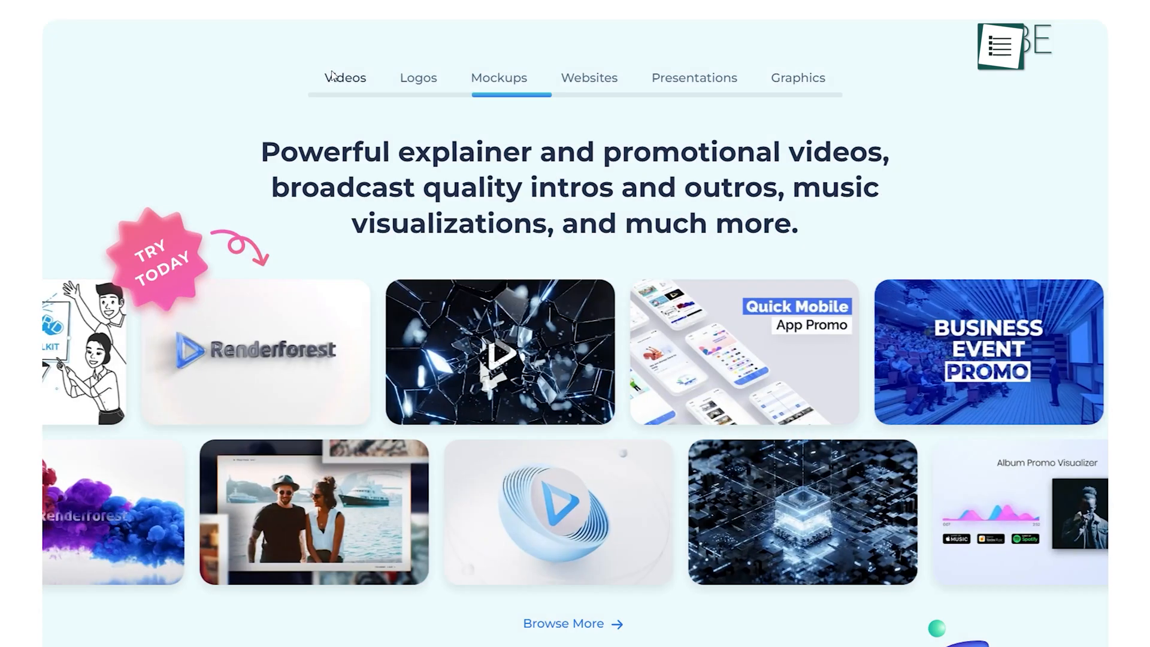
left_click(588, 77)
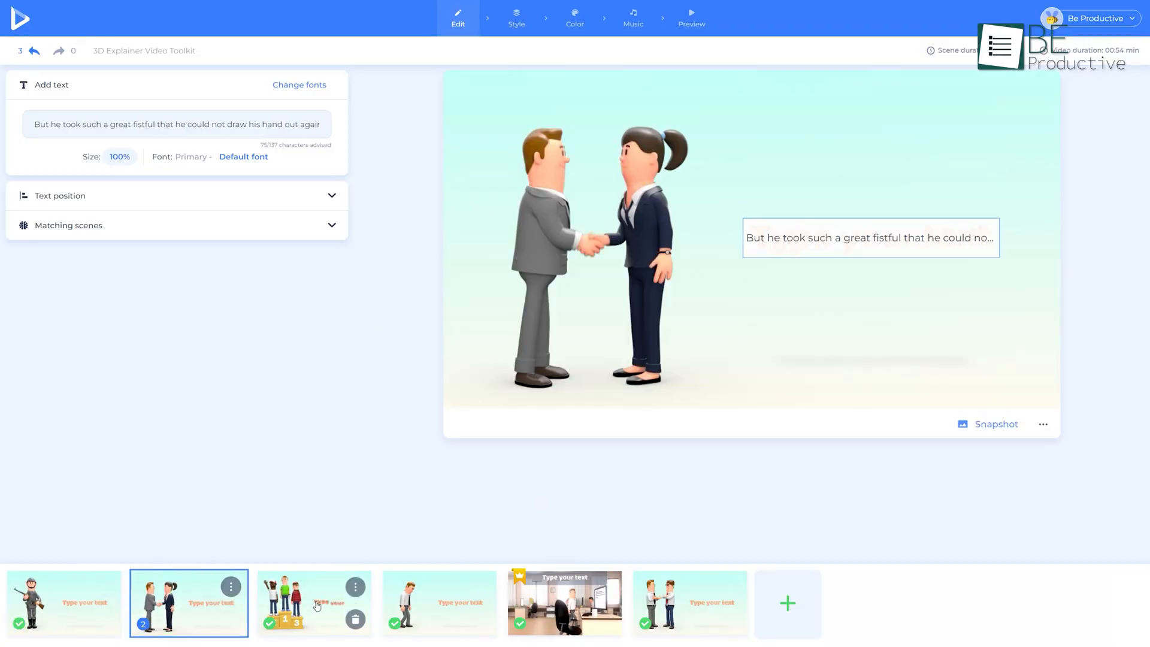
left_click(440, 603)
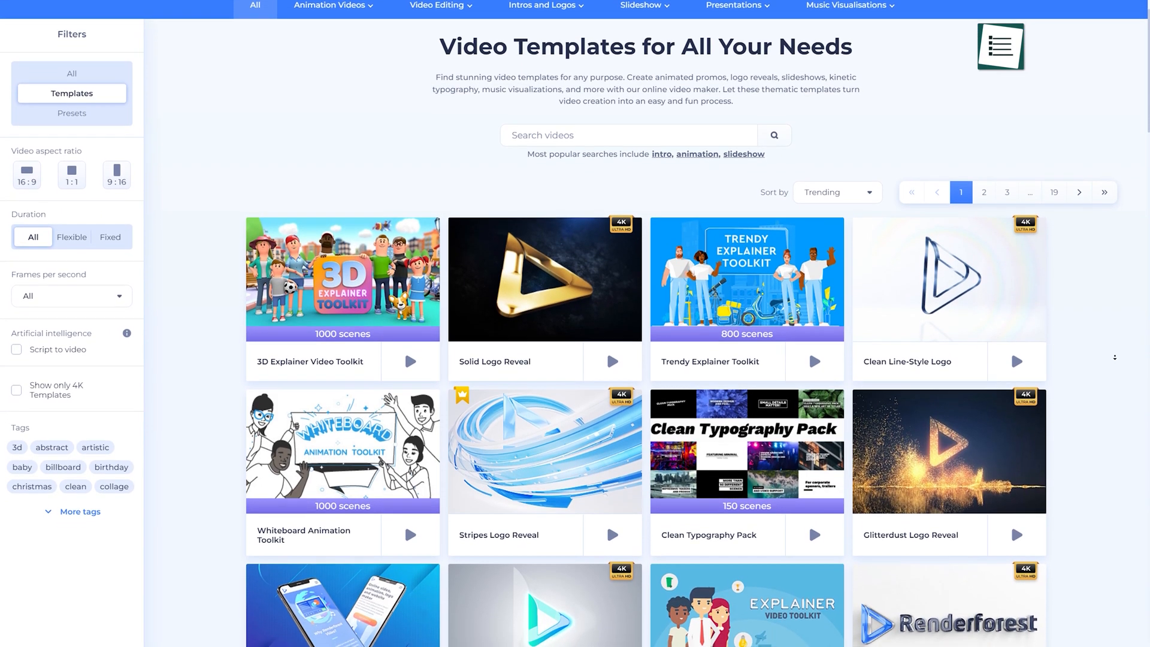
scroll("down", 3)
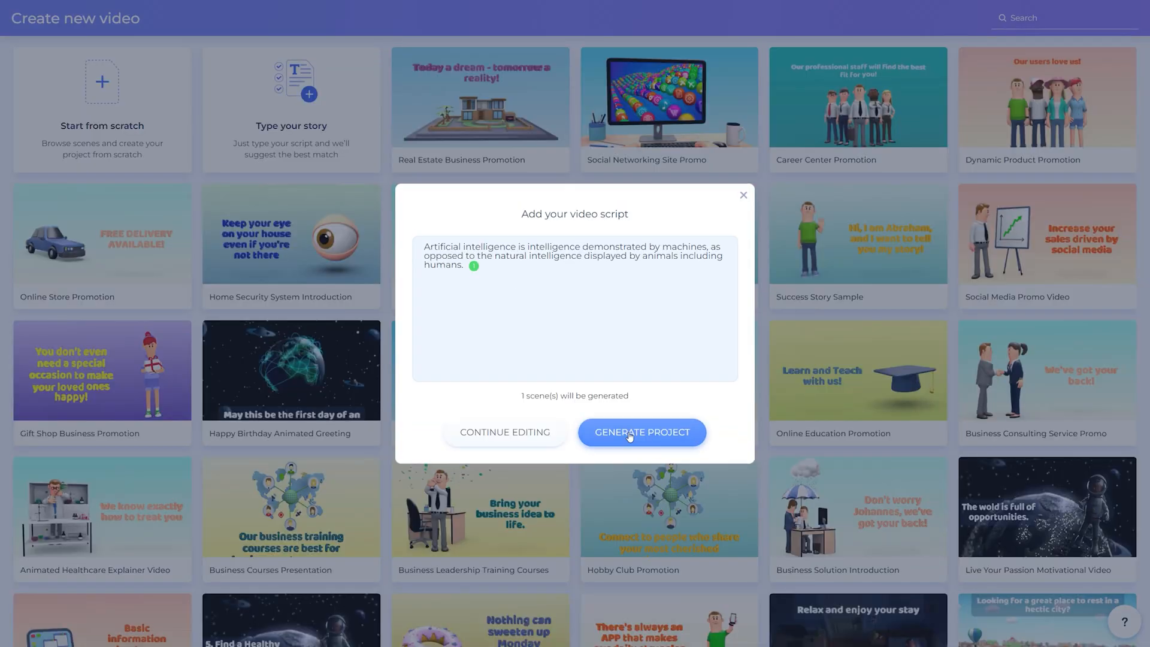
Start a script-to-video project about artificial intelligence and view the pricing plans.
left_click(642, 433)
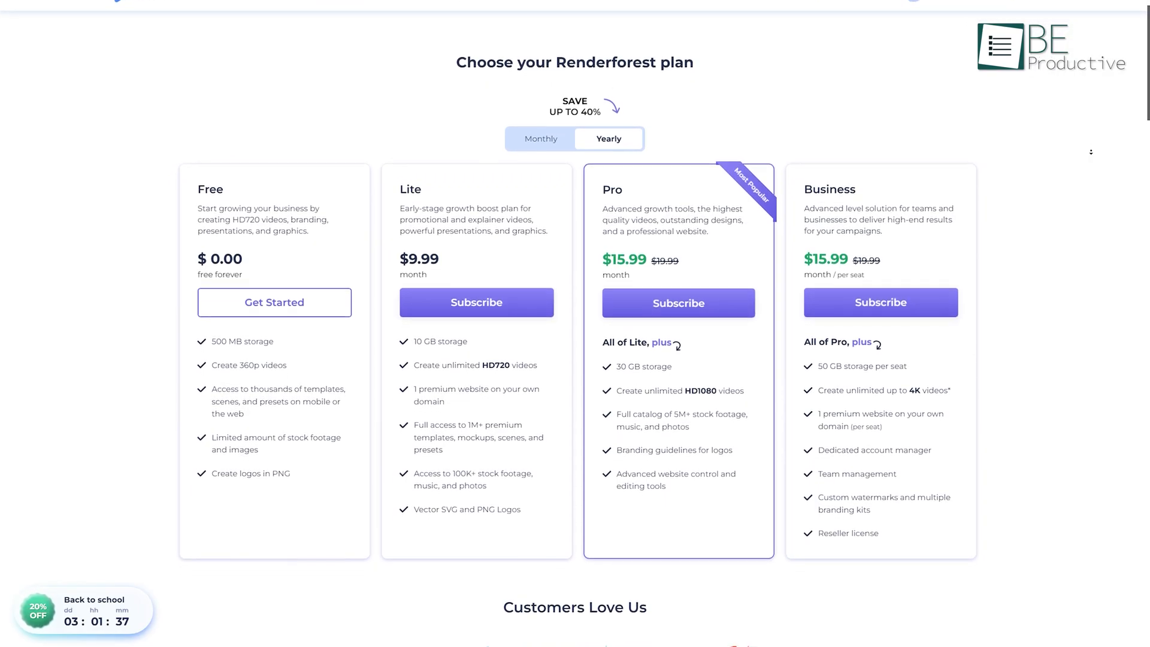
scroll("down", 3)
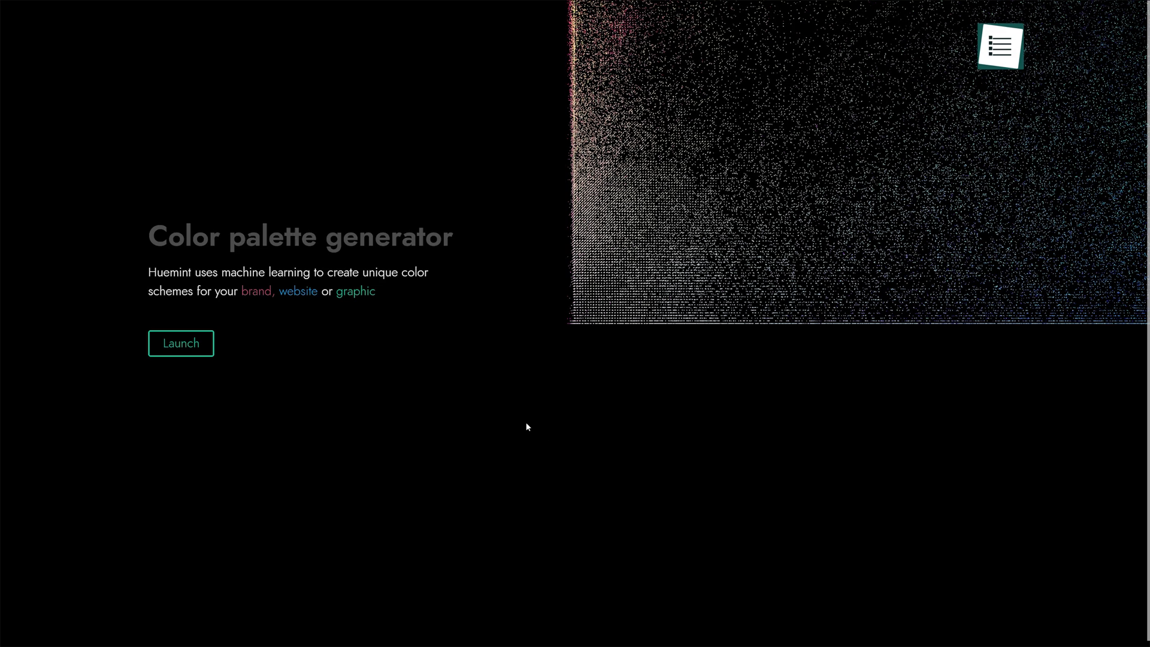
Launch the generator, expand the Website and Gradient categories, and generate a purple, red and orange palette.
left_click(181, 344)
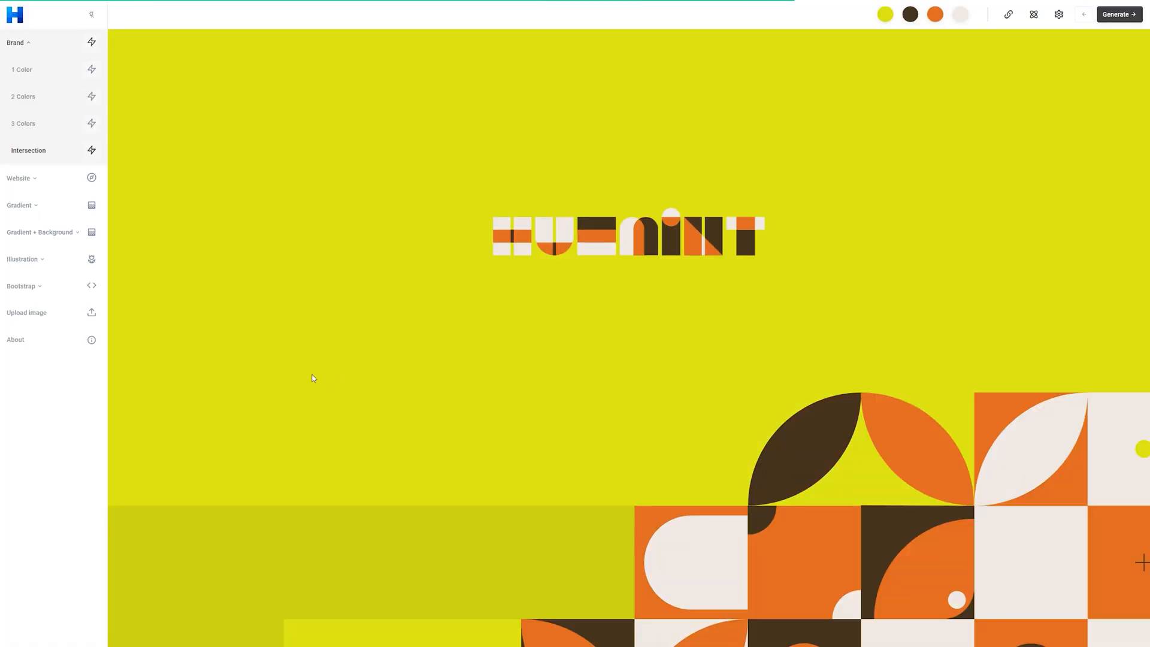
left_click(18, 178)
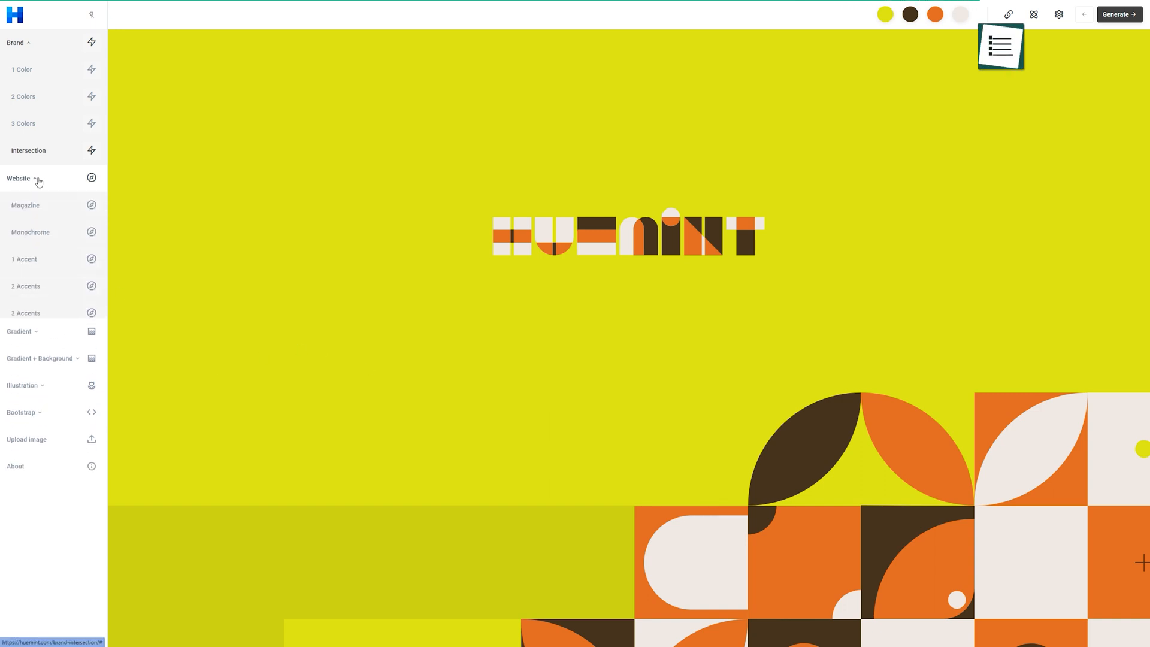
left_click(19, 331)
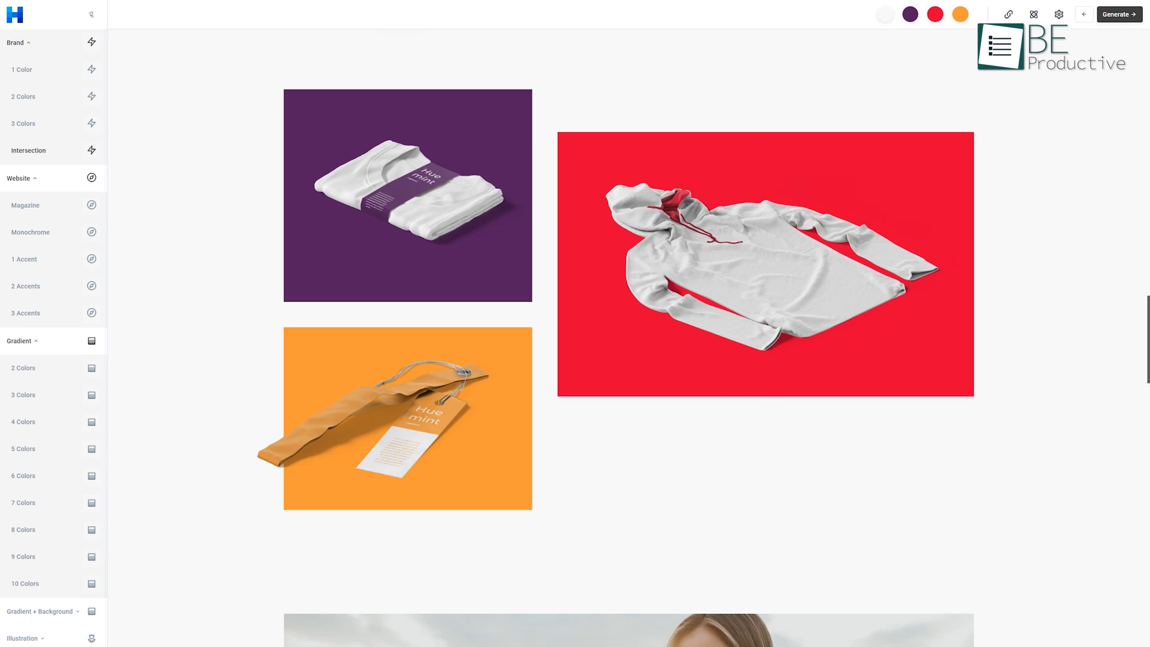
left_click(1118, 14)
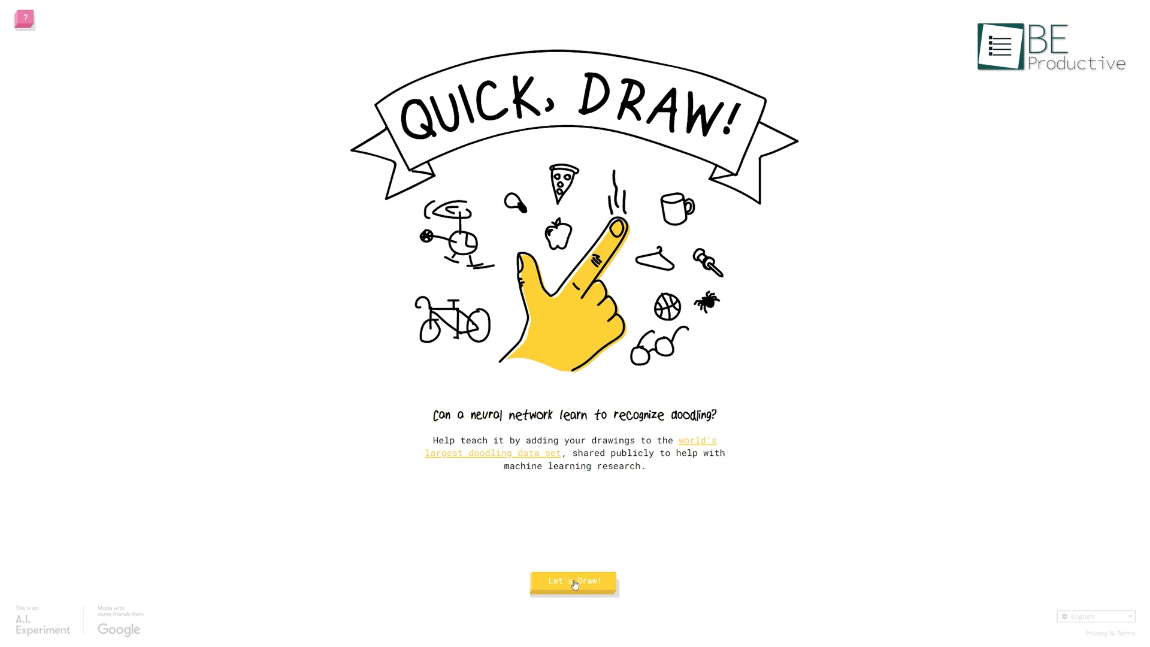
Start a Quick, Draw! game and accept the prompt to draw a hat.
left_click(574, 580)
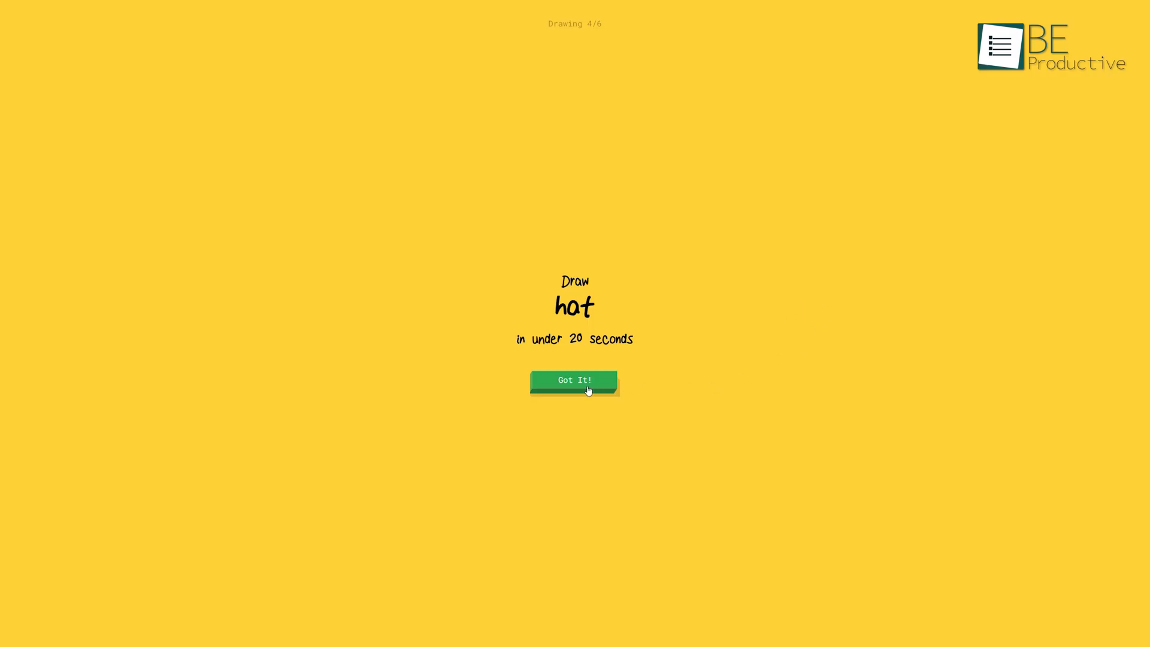
left_click(574, 380)
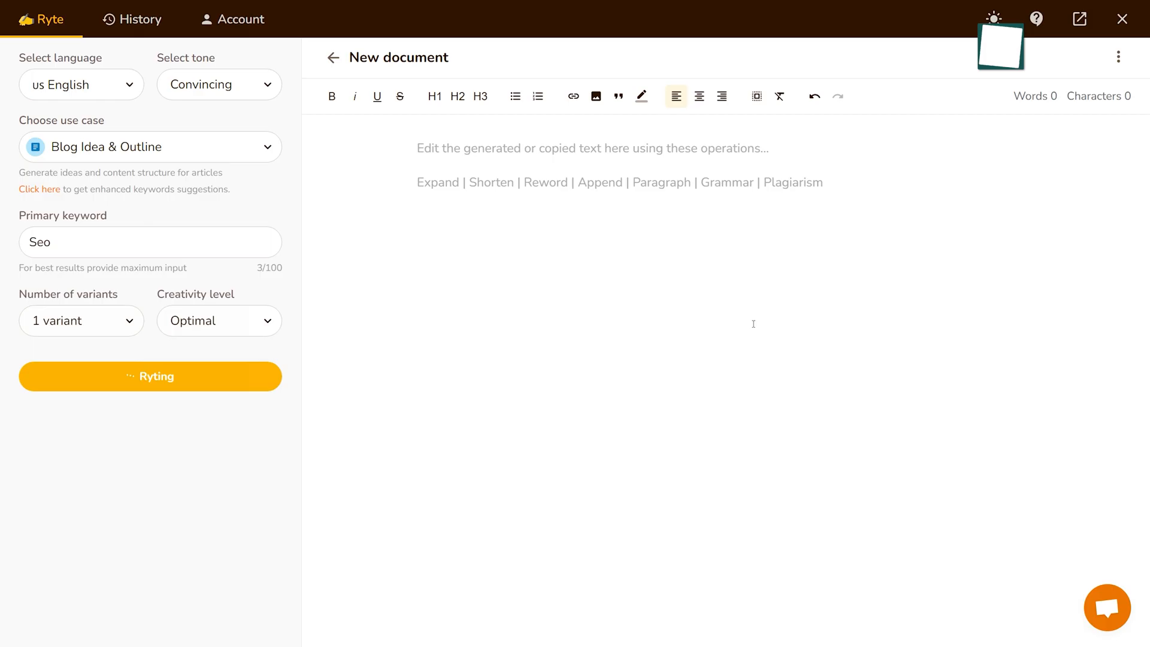
Return to the saved documents, enter keyword 'AI', and scroll through the Free and Saver pricing plans.
left_click(150, 376)
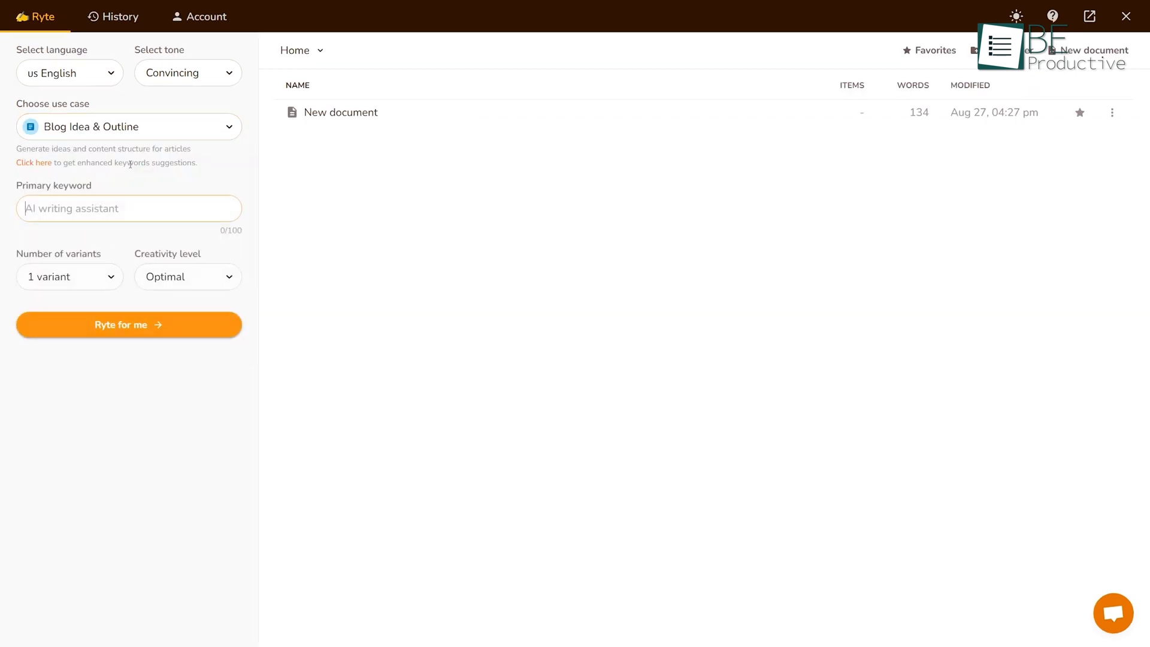
type("AI")
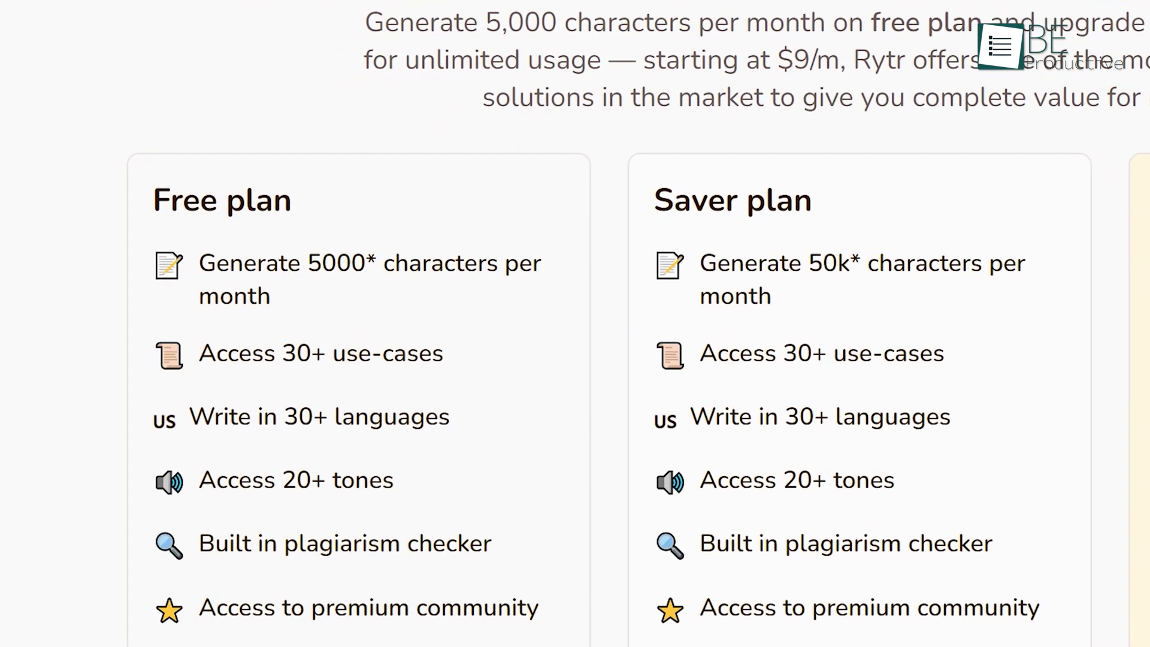
scroll("down", 3)
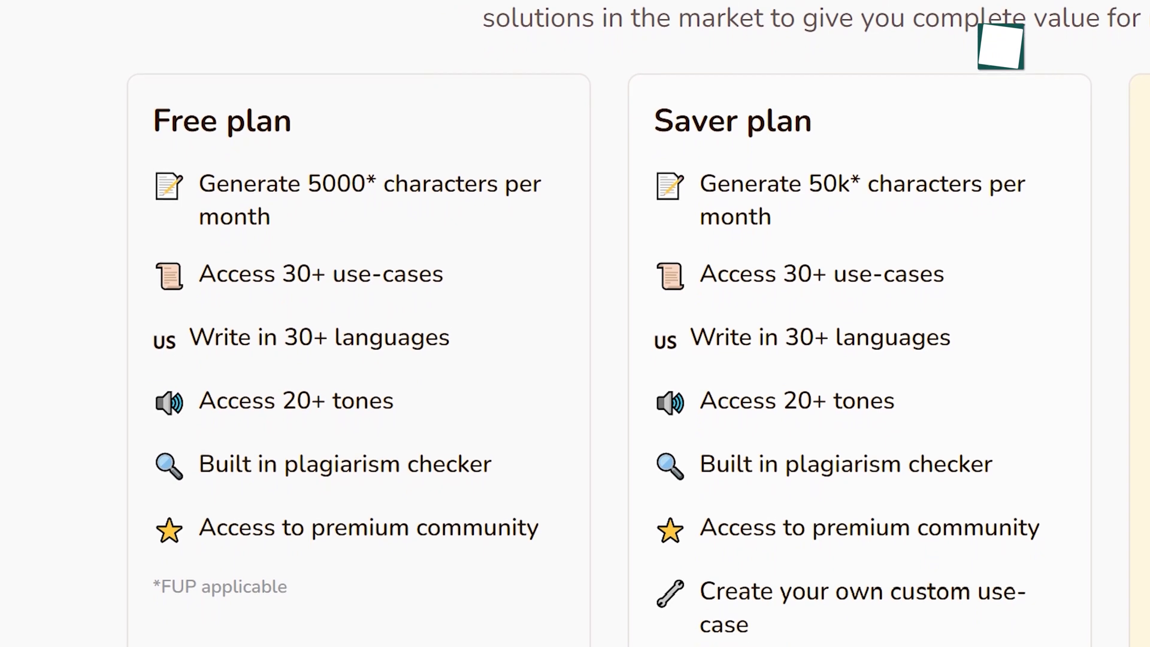
scroll("down", 3)
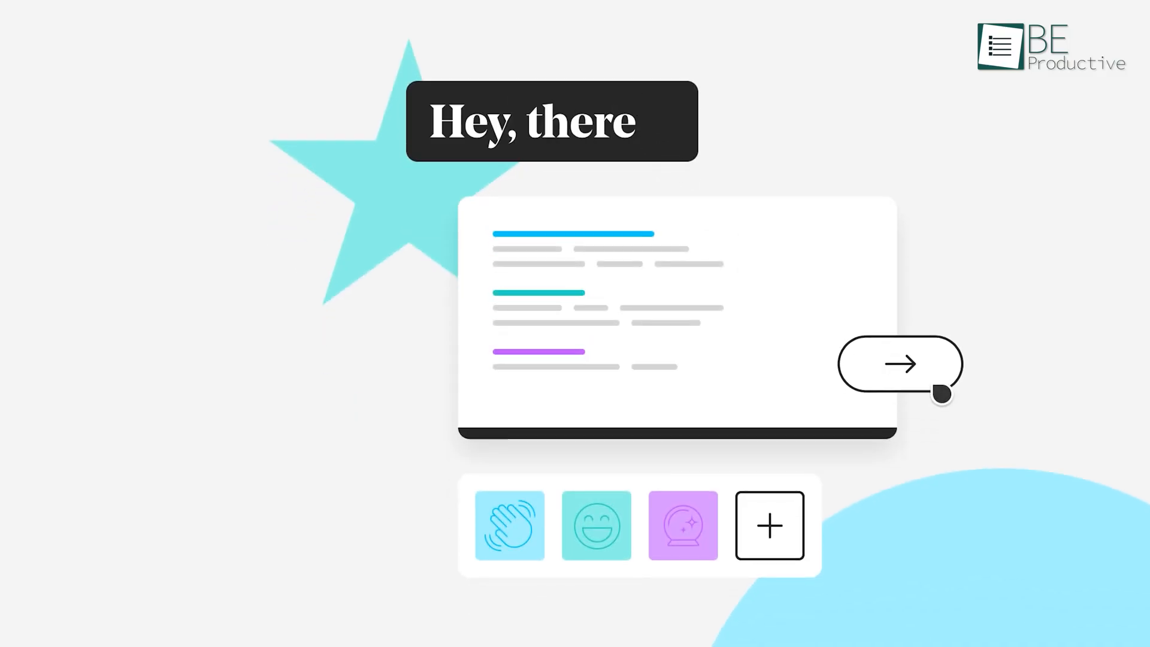
Skip the InVideo editor promo and enter the script-to-video workspace with a blank script page.
left_click(900, 364)
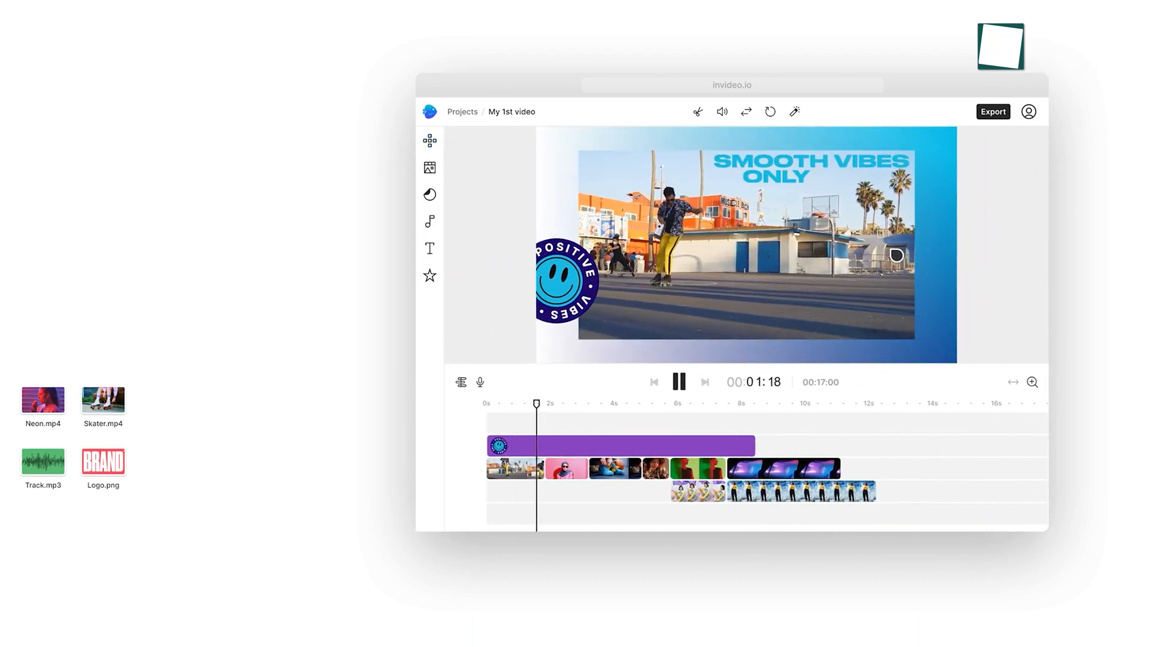
left_click(103, 401)
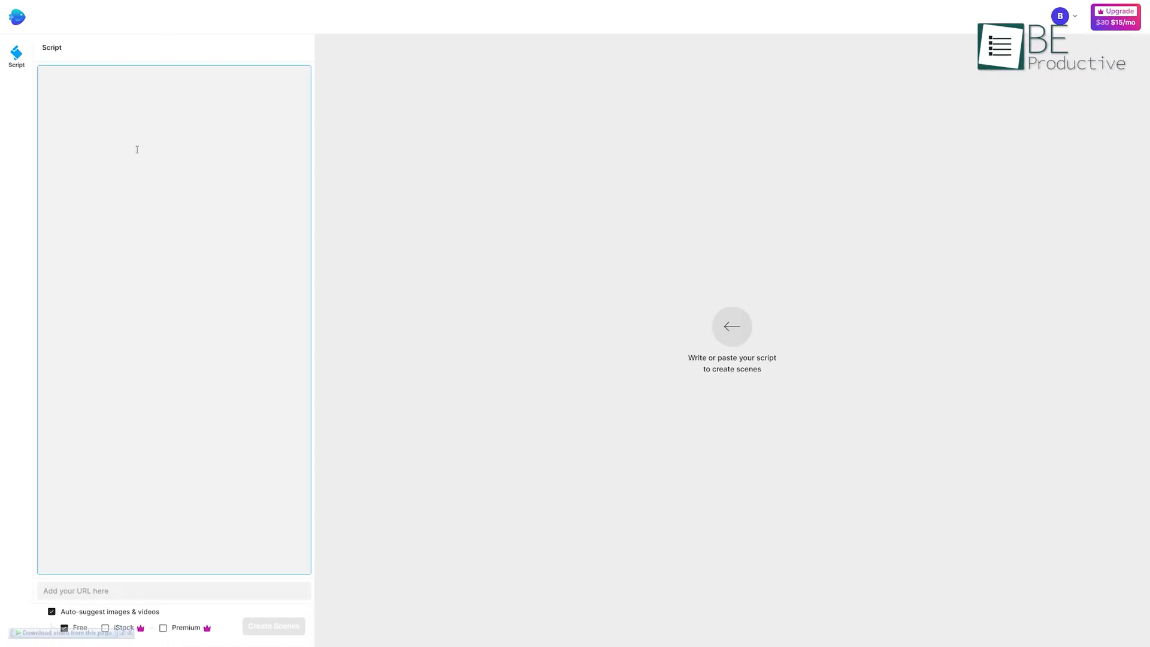
Enter the 'Artificial intelligence (AI) is intelligence demonstrated by machines...' script and create scenes from it.
type("Artificial intelligence (AI) is intelligence demonstrated by machines, as opposed to the natural intelligence displayed by animals including humans. AI research has been defined as the field of study of intelligent agents, which refers to any system that perceives its environment and takes actions that maximize its chance of achieving its goals.")
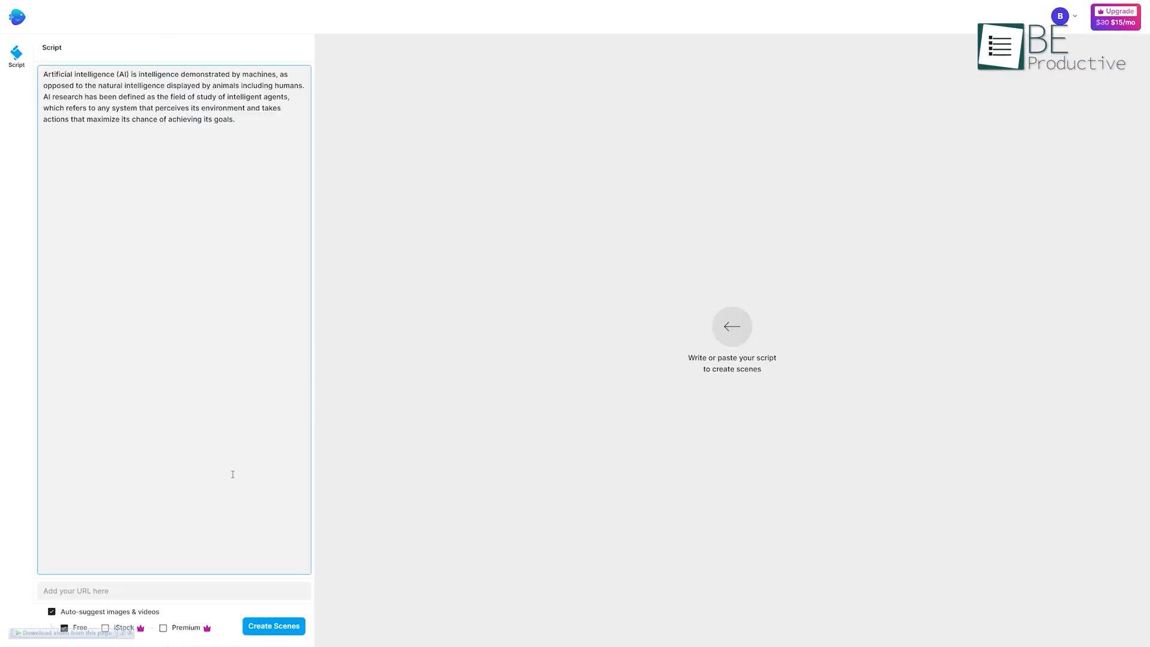
left_click(274, 625)
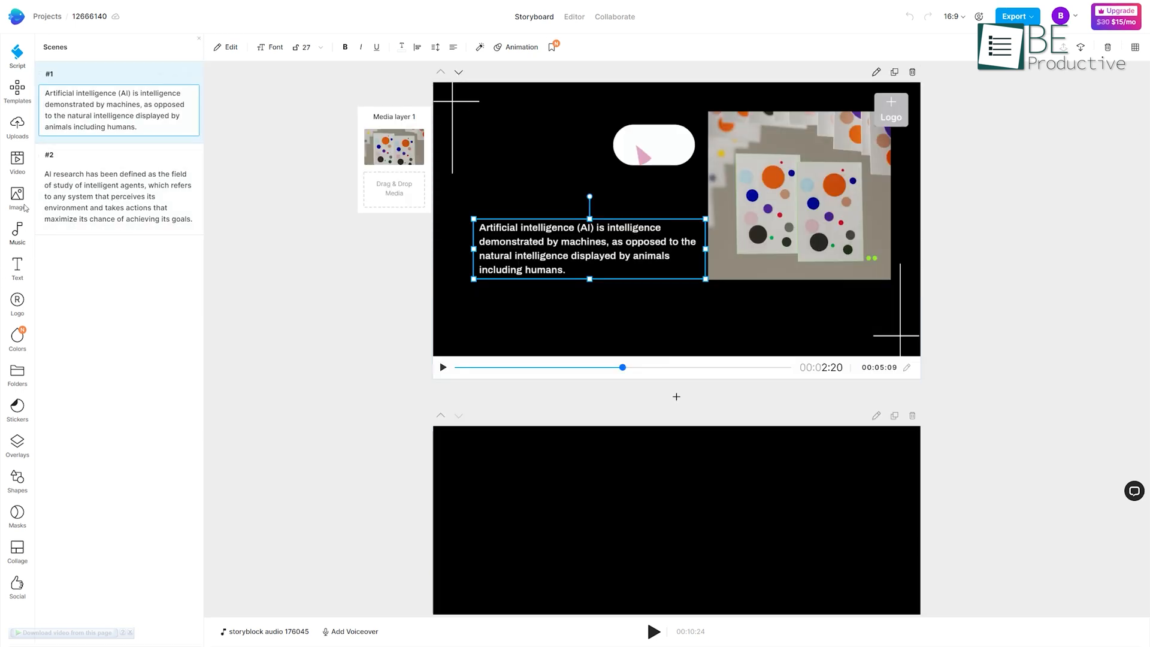
Review the Text and Logo panels for the two-scene storyboard, then start its export at 720p.
left_click(17, 266)
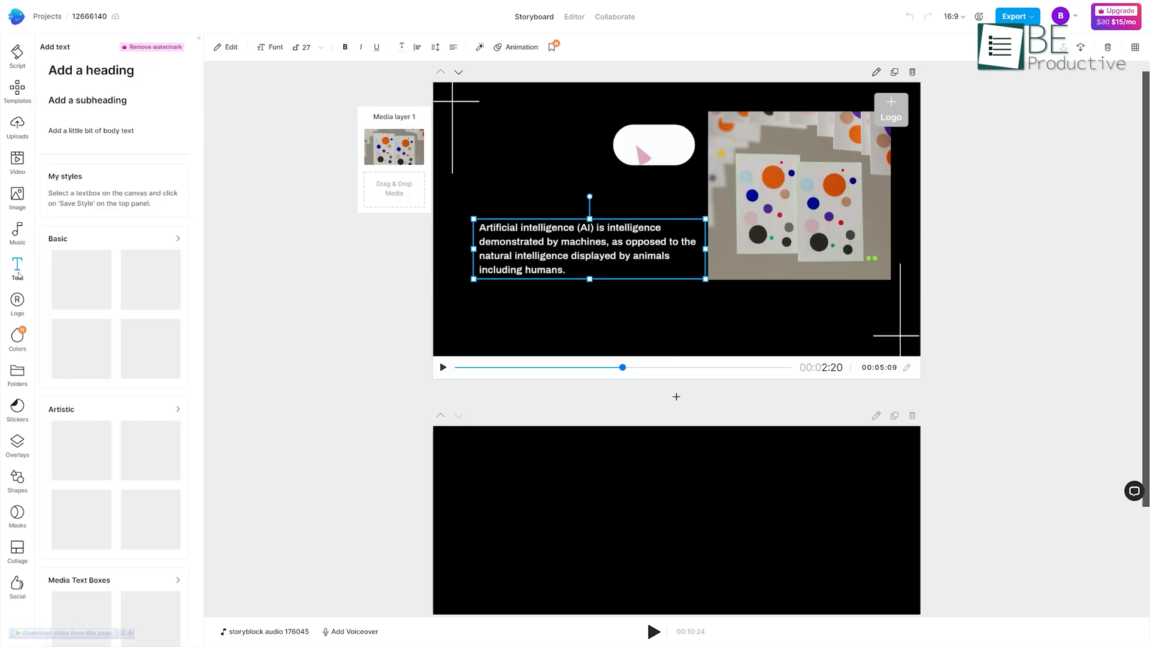
left_click(17, 302)
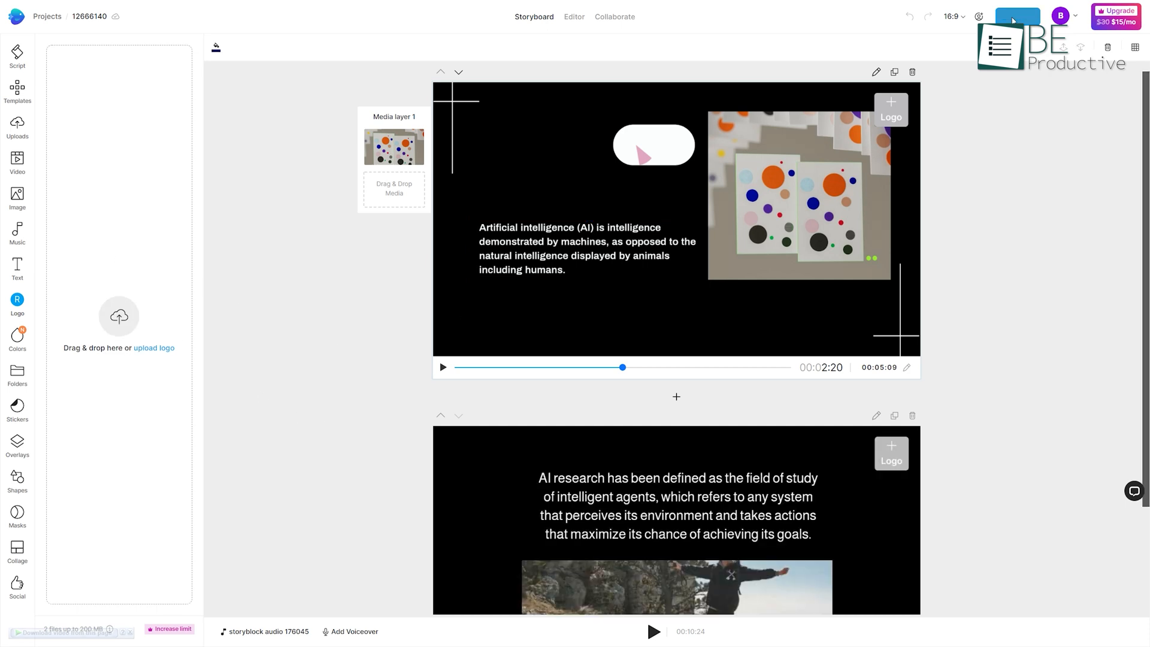
left_click(1016, 16)
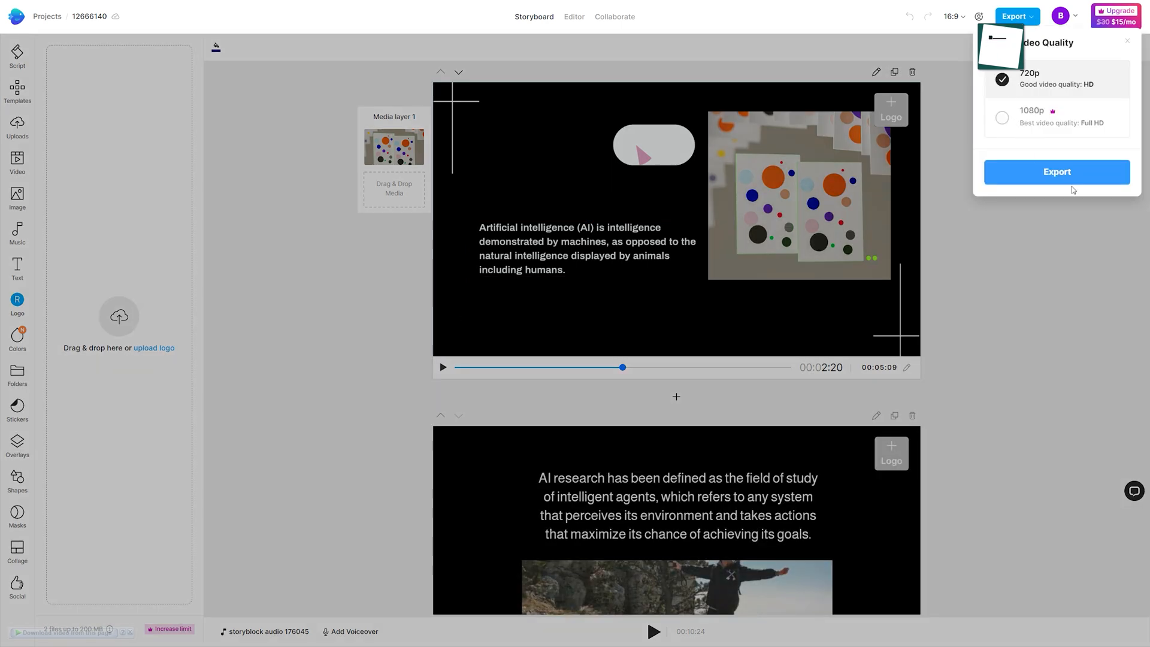